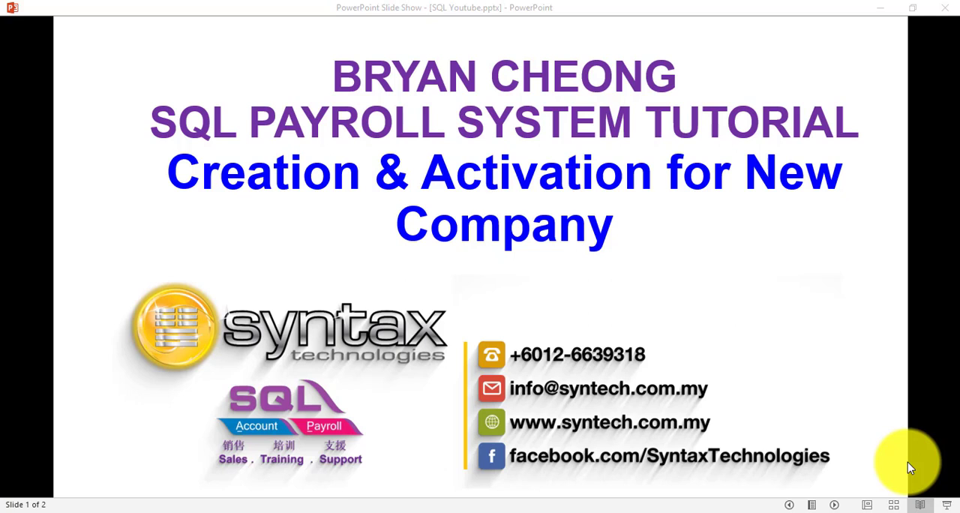
mouse_move(465, 336)
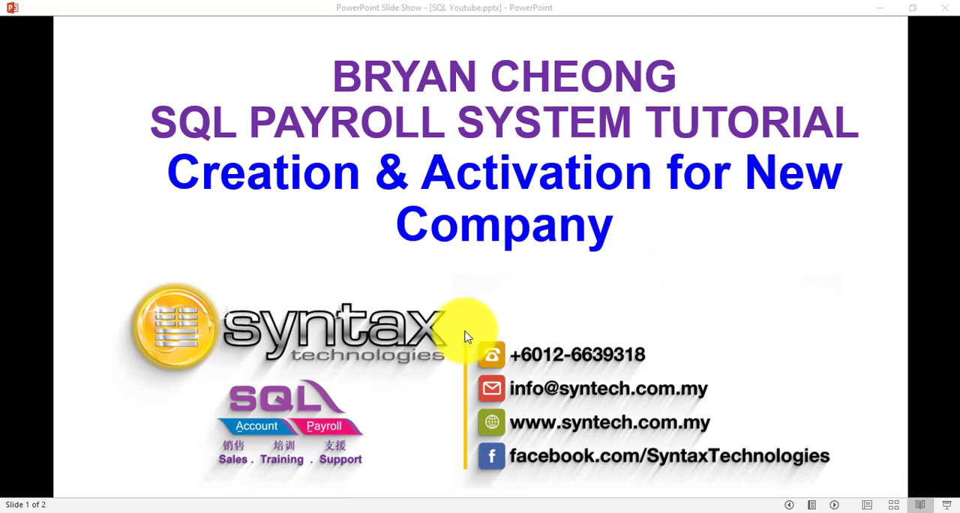
mouse_move(501, 353)
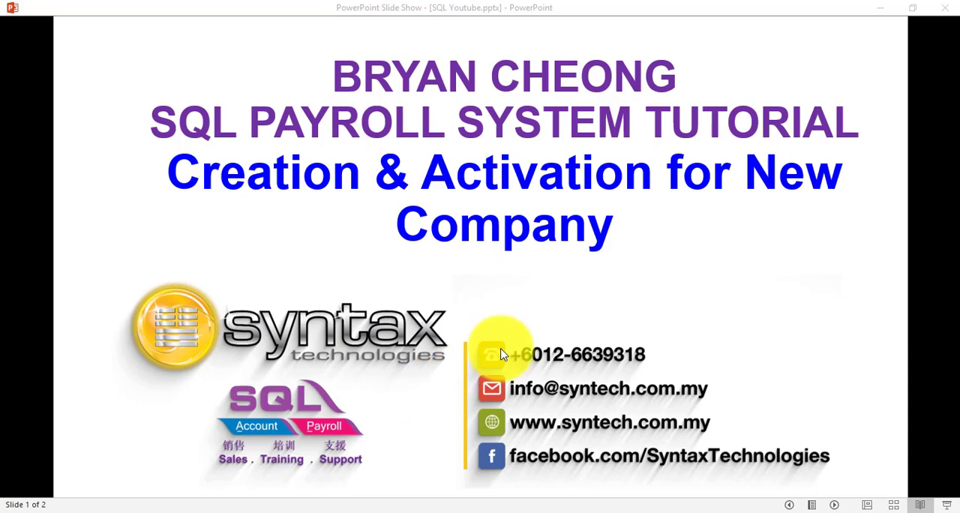
mouse_move(603, 355)
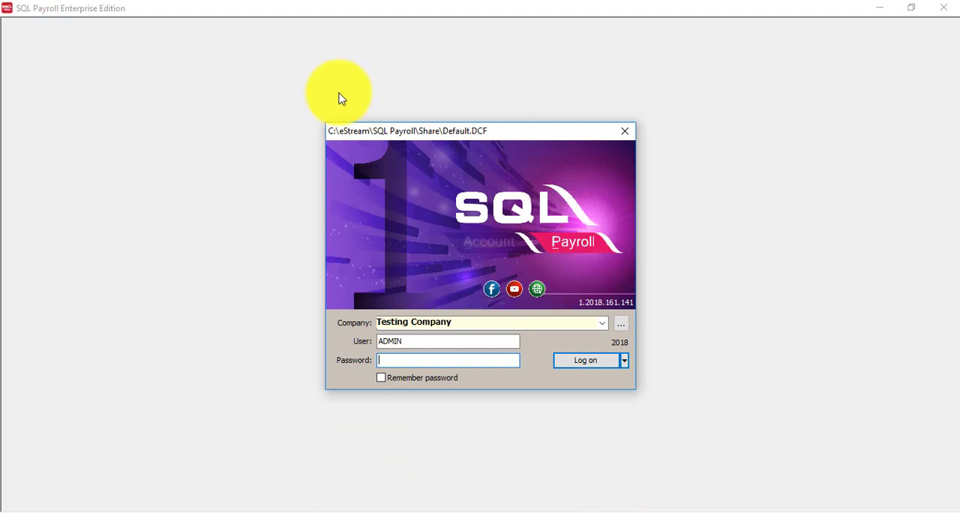
mouse_move(563, 326)
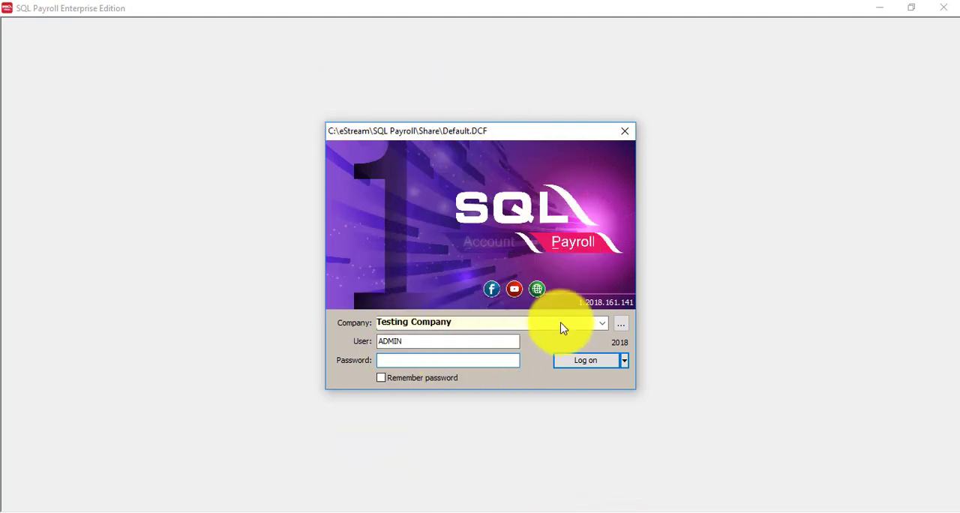
Open the SQL Payroll Database manager from the Company '...' button on the login dialog
click(601, 322)
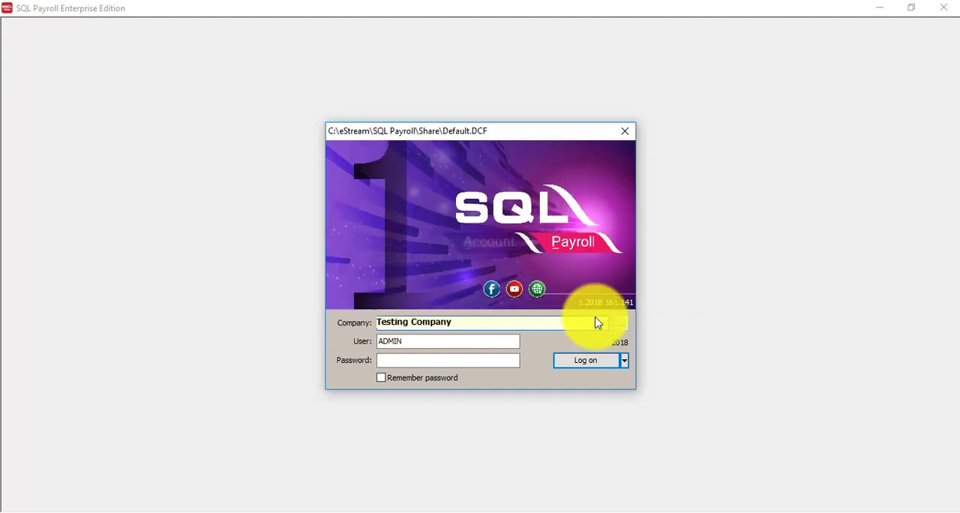
mouse_move(578, 333)
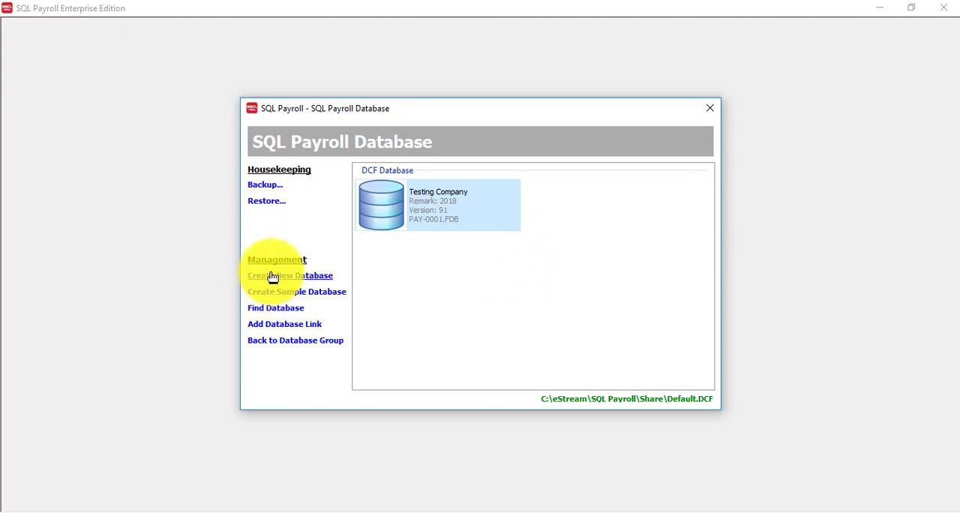
Start a new database with company name SYNTAX TECHNOLOGIES SDN BHD
click(290, 275)
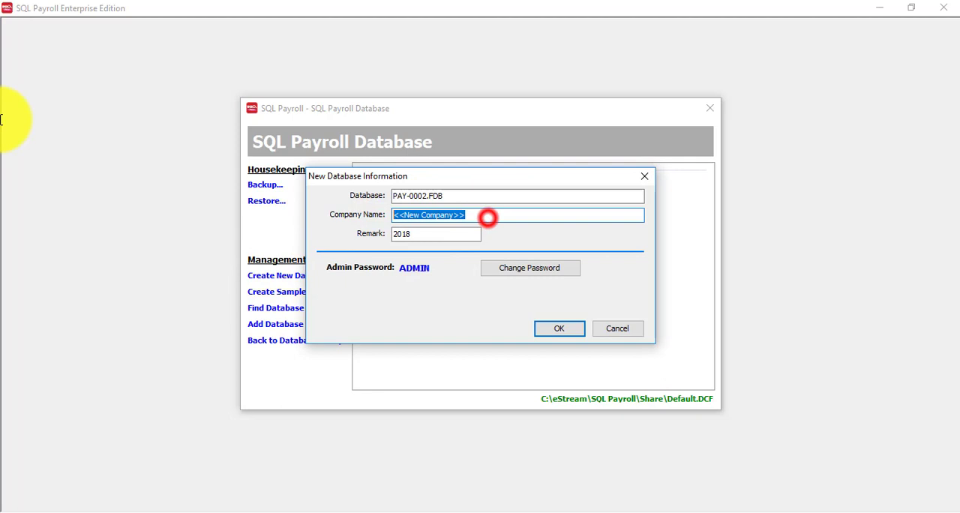
text(SYNTAX)
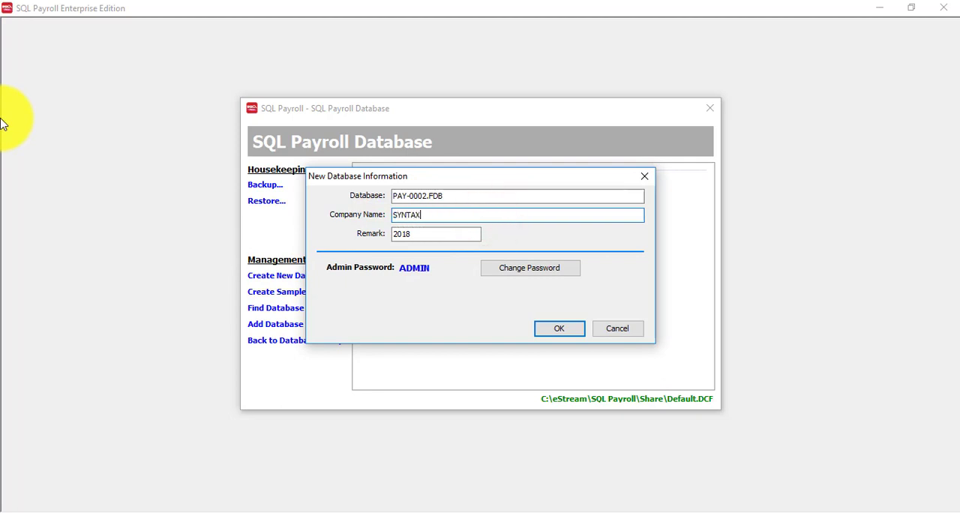
text(TECHNOLOGIE)
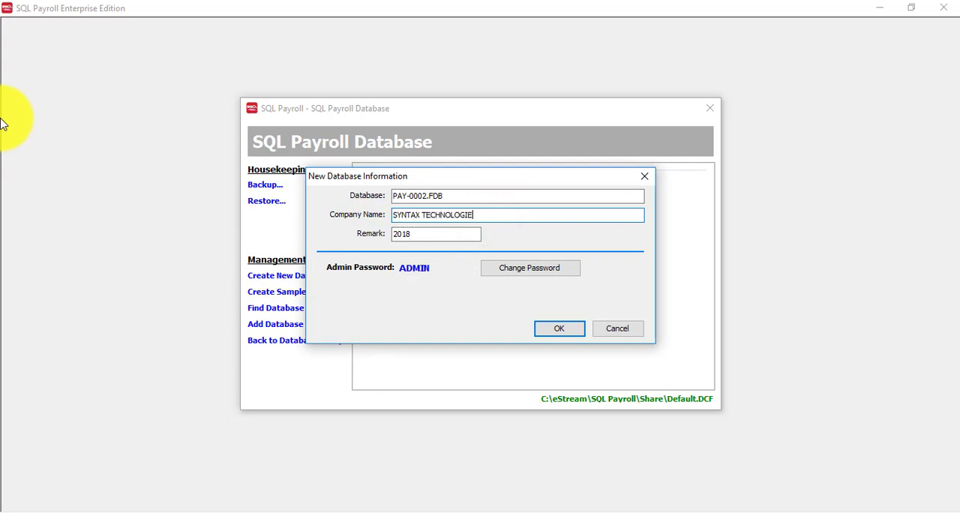
text(S SDN BHD)
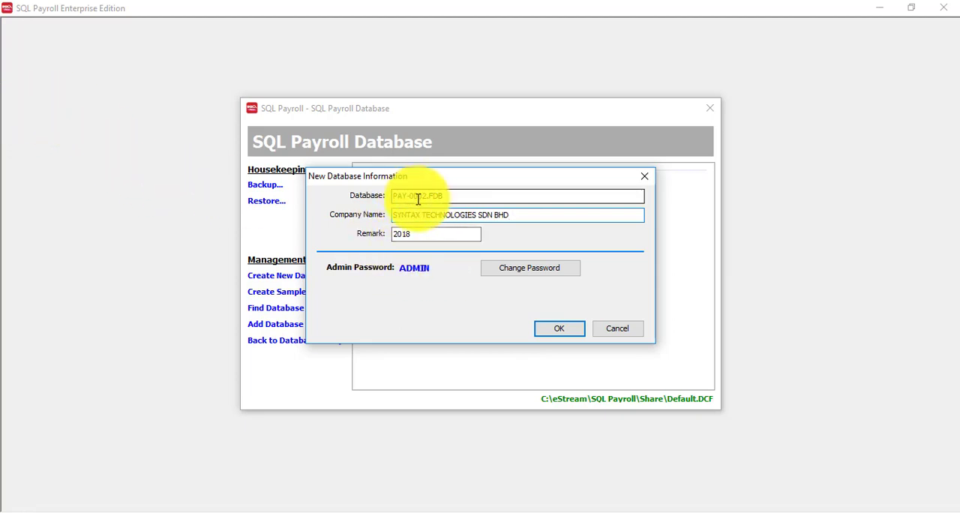
mouse_move(382, 199)
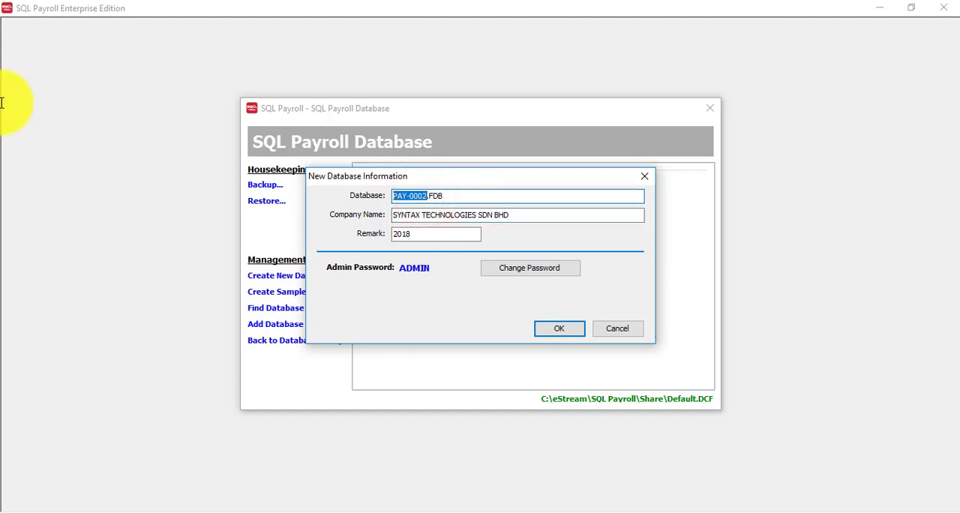
Set the database file name to SYNTAXTAXTECH
text(SYNTAX.FDB)
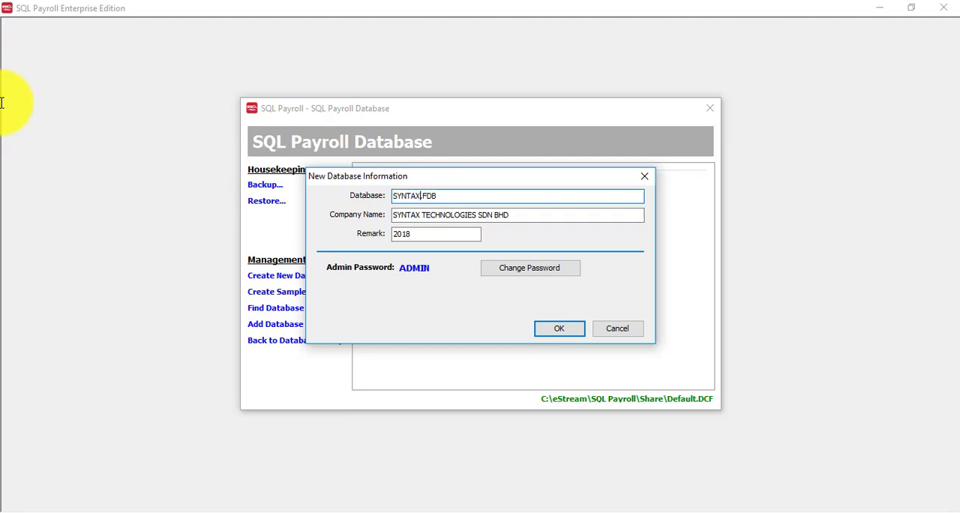
text(TEC)
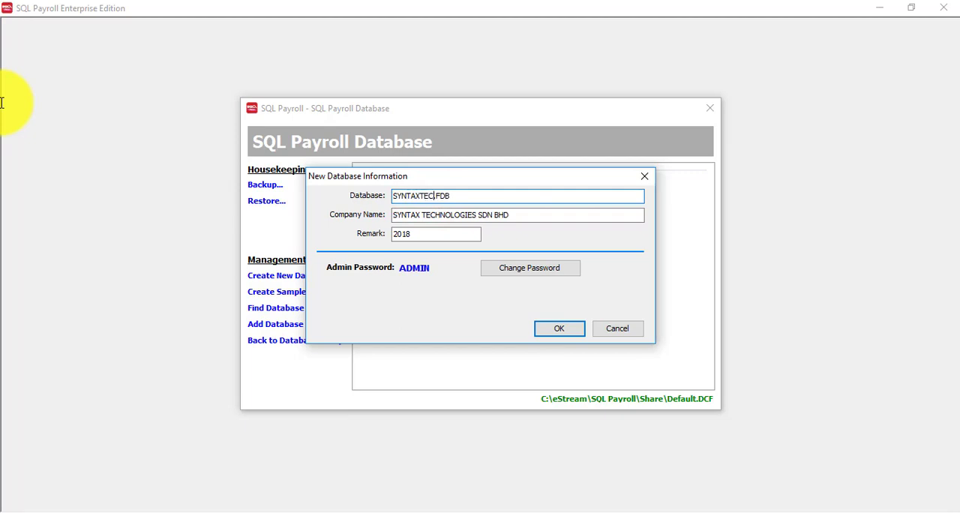
text(H)
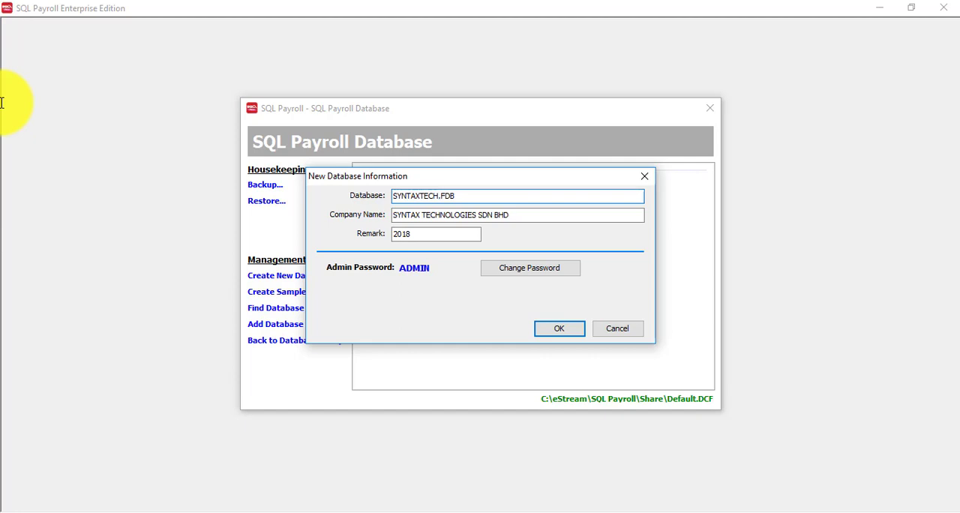
key(Backspace)
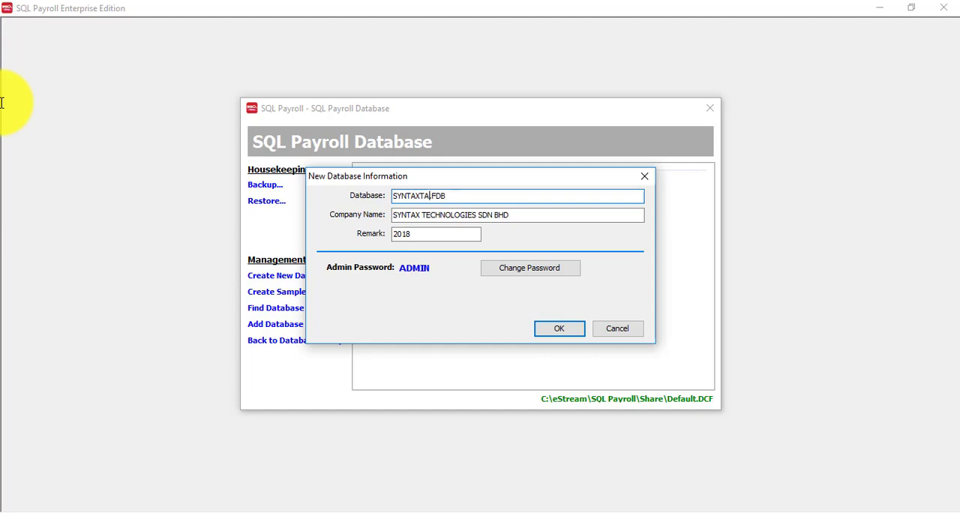
text(XTECH)
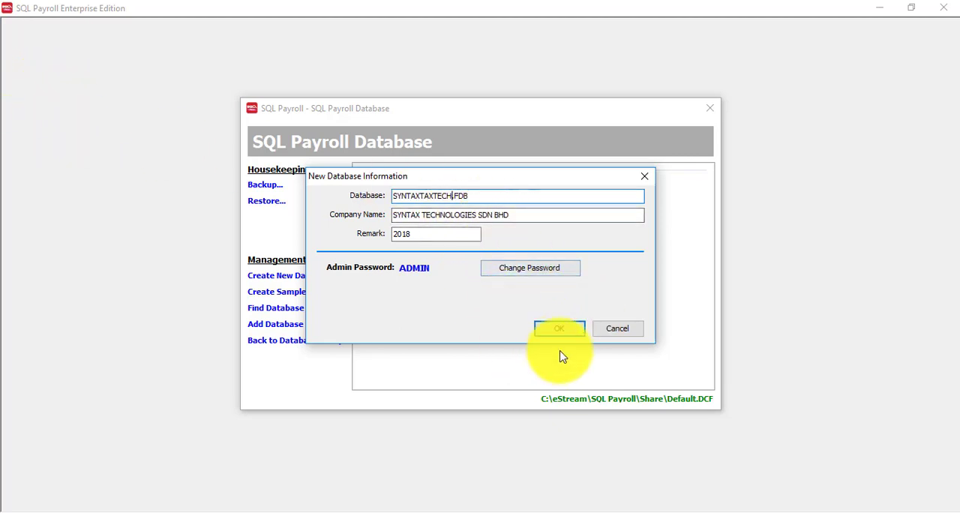
Confirm New Database Information to create SYNTAXTAXTECH.FDB and finish the progress
click(558, 328)
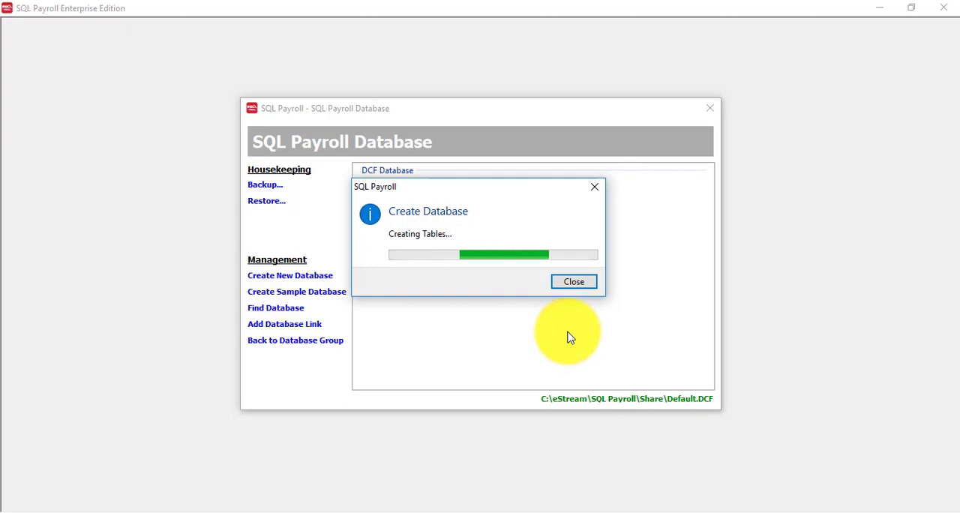
click(574, 281)
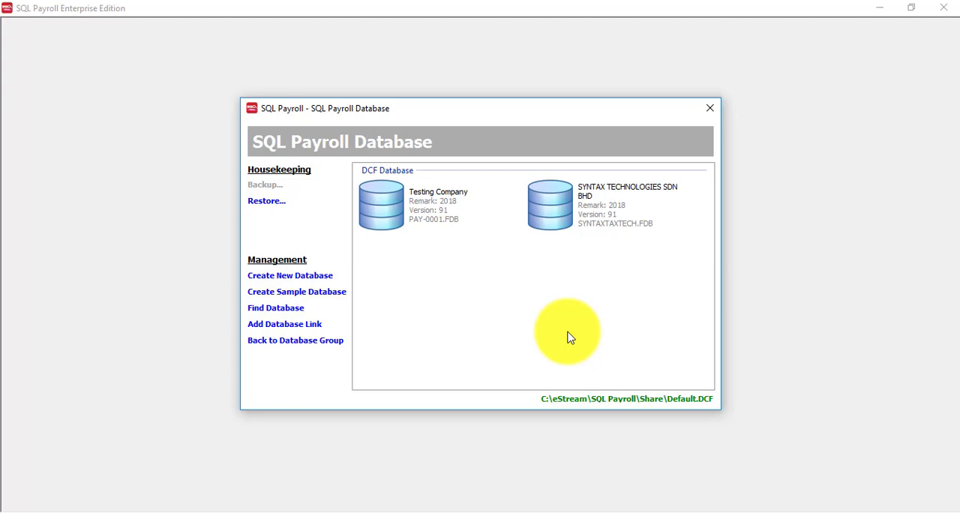
mouse_move(543, 47)
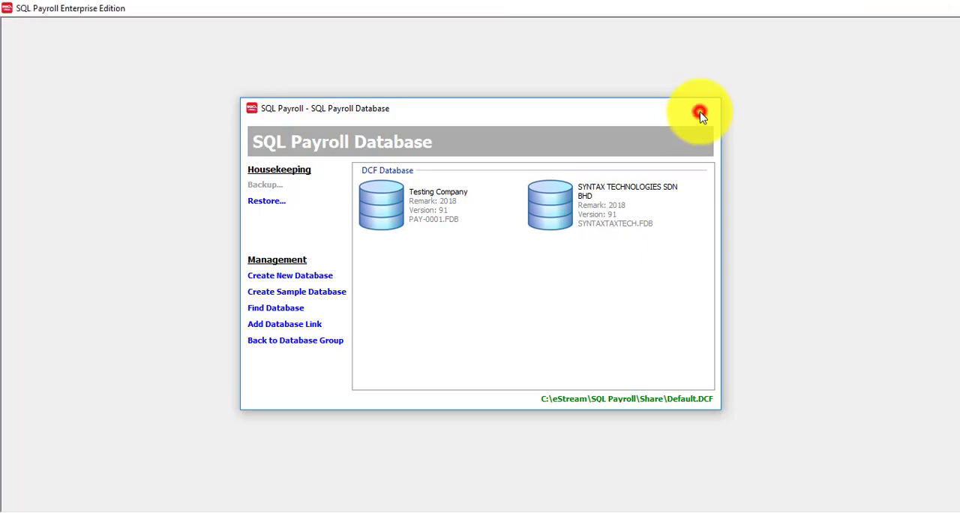
Close the database manager and browse to C:\eStream\SQL Payroll\DB in File Explorer
click(700, 111)
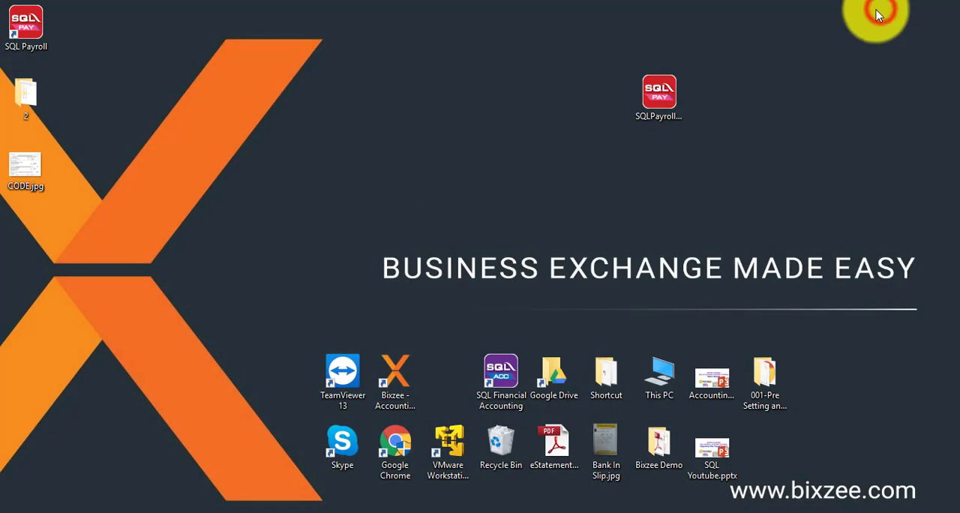
double_click(658, 375)
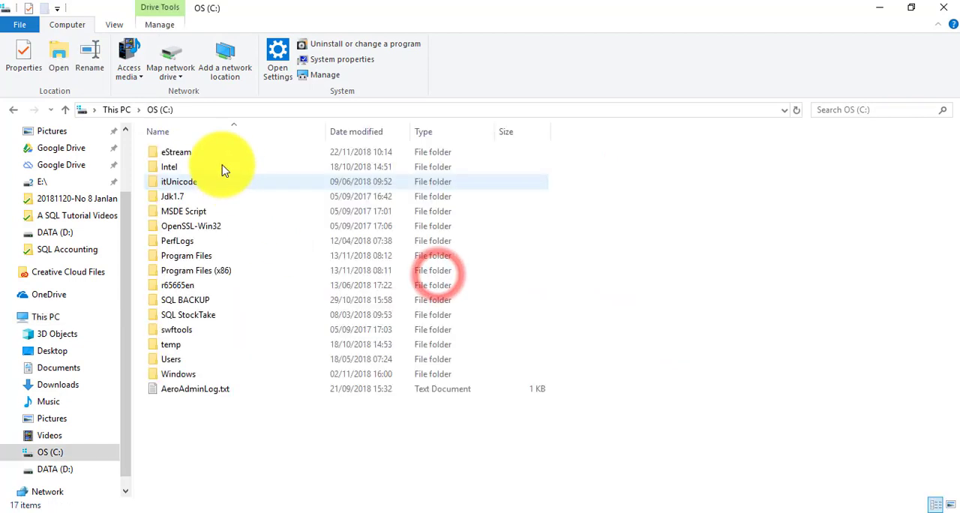
double_click(176, 151)
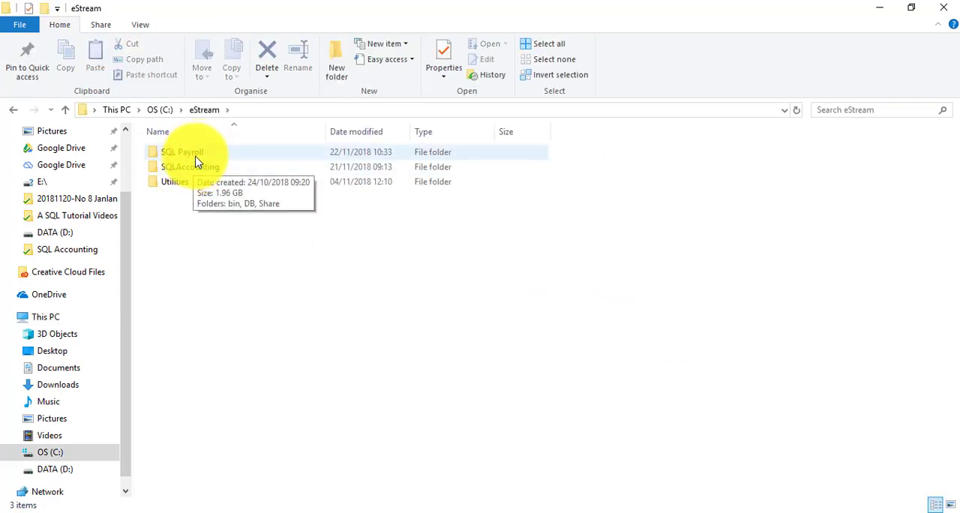
double_click(181, 151)
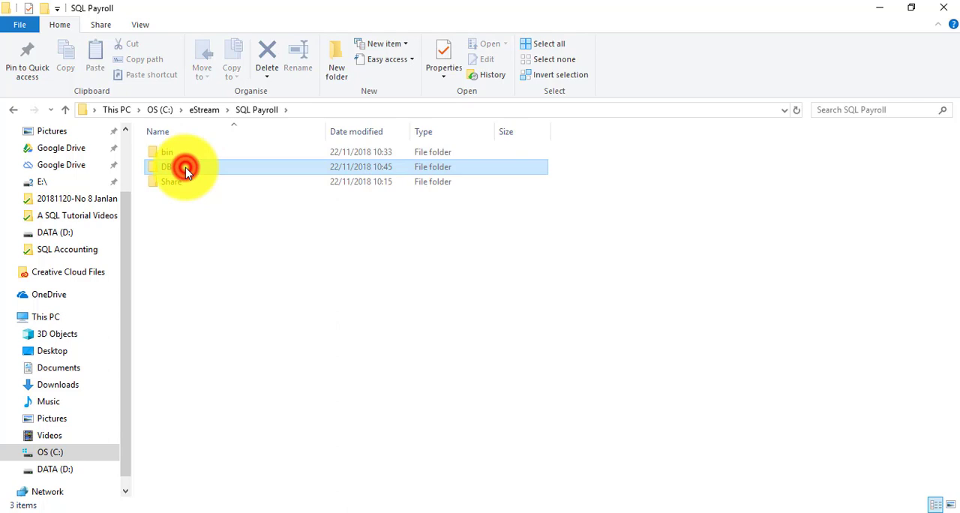
double_click(167, 166)
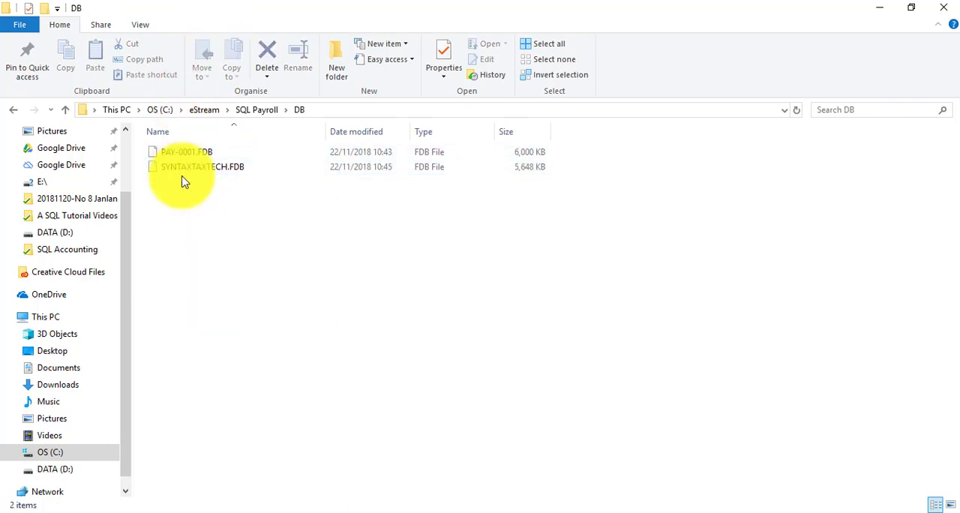
mouse_move(174, 187)
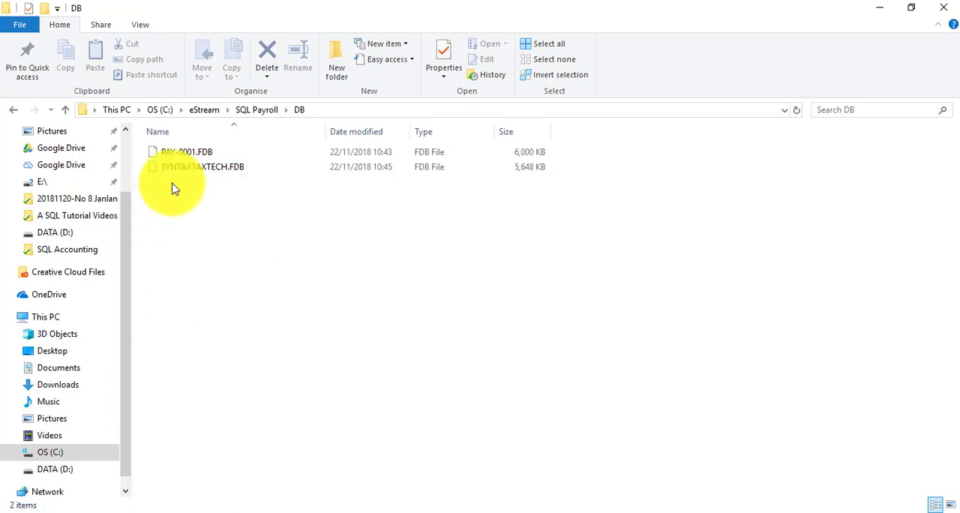
Inspect the SYNTAXTAXTECH.FDB and PAY-0001.FDB files, then clear the selection
click(201, 167)
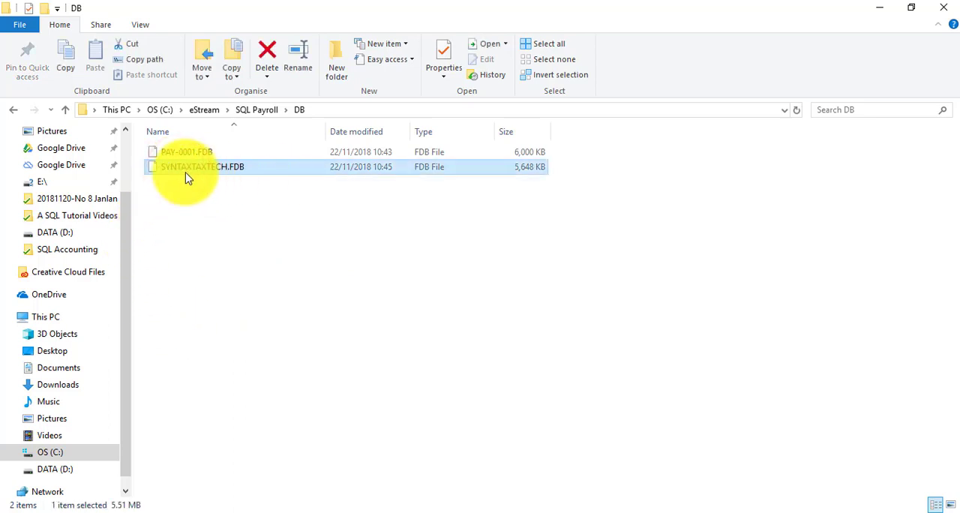
mouse_move(203, 166)
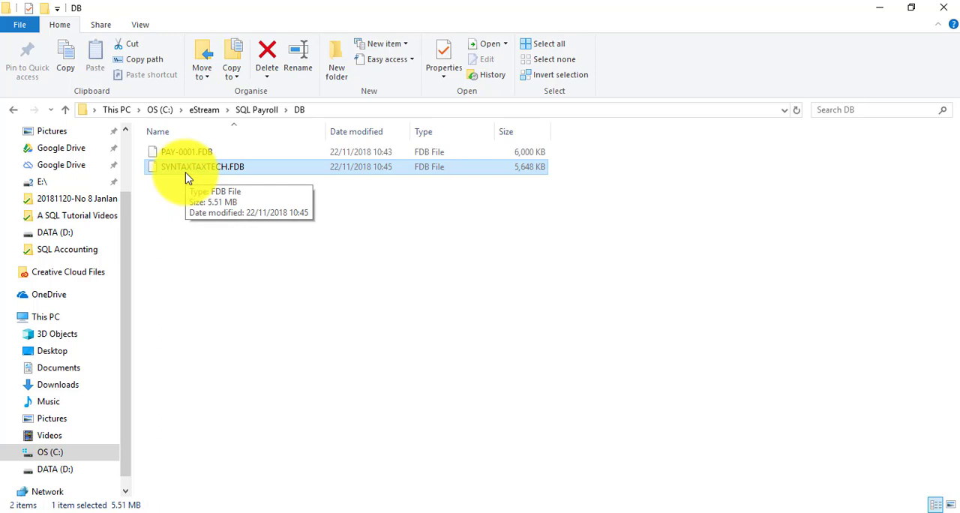
click(186, 152)
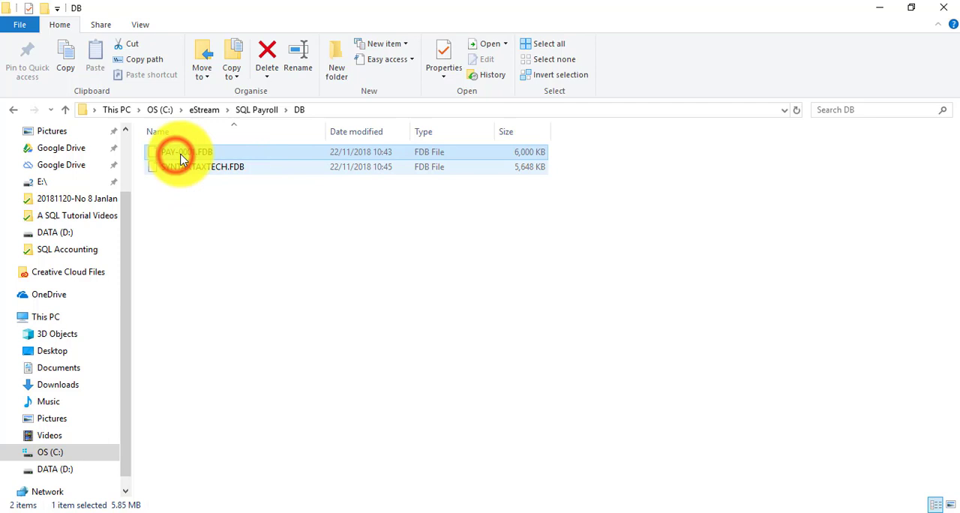
mouse_move(183, 154)
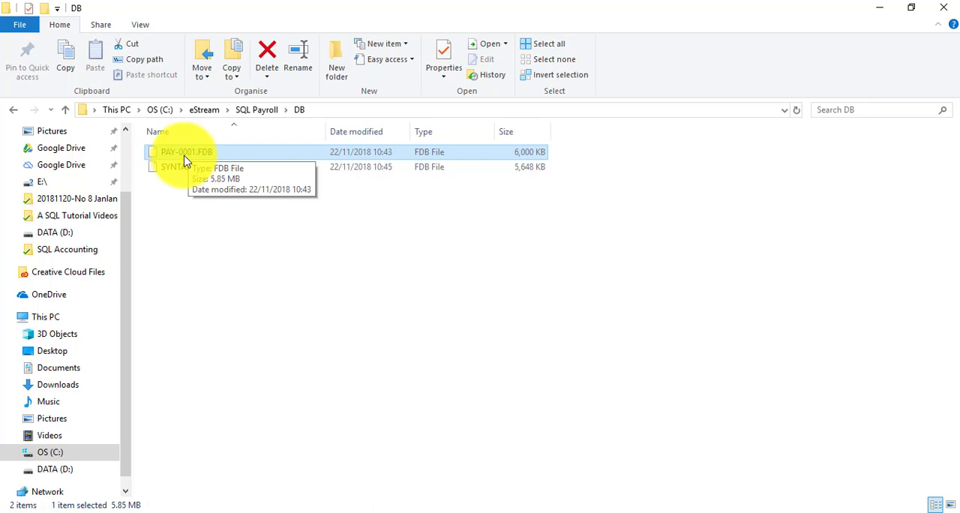
click(202, 259)
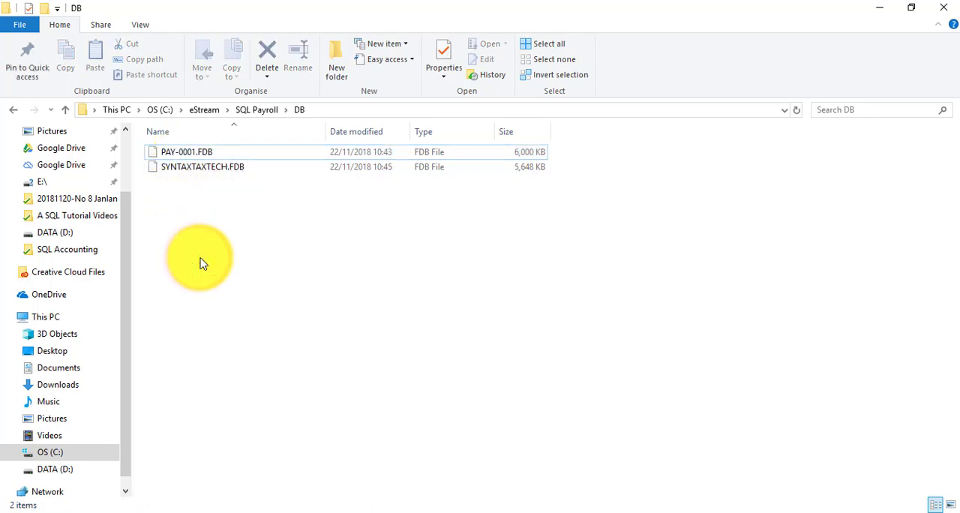
mouse_move(450, 333)
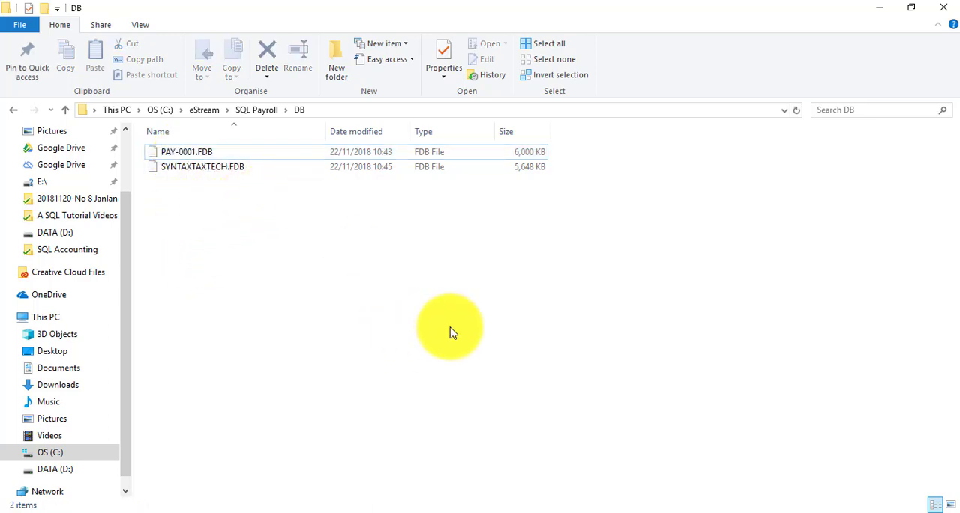
mouse_move(878, 14)
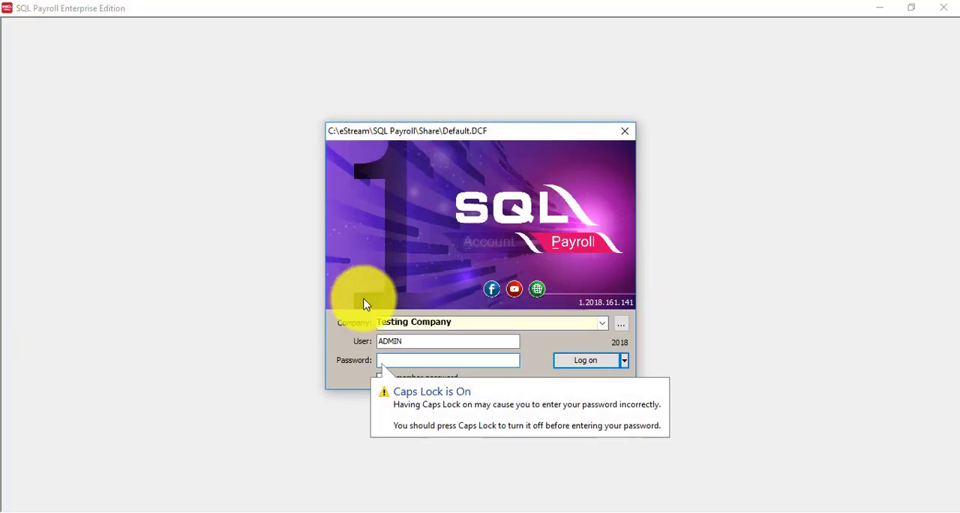
Log on to SYNTAX TECHNOLOGIES SDN BHD as ADMIN with the password
click(620, 323)
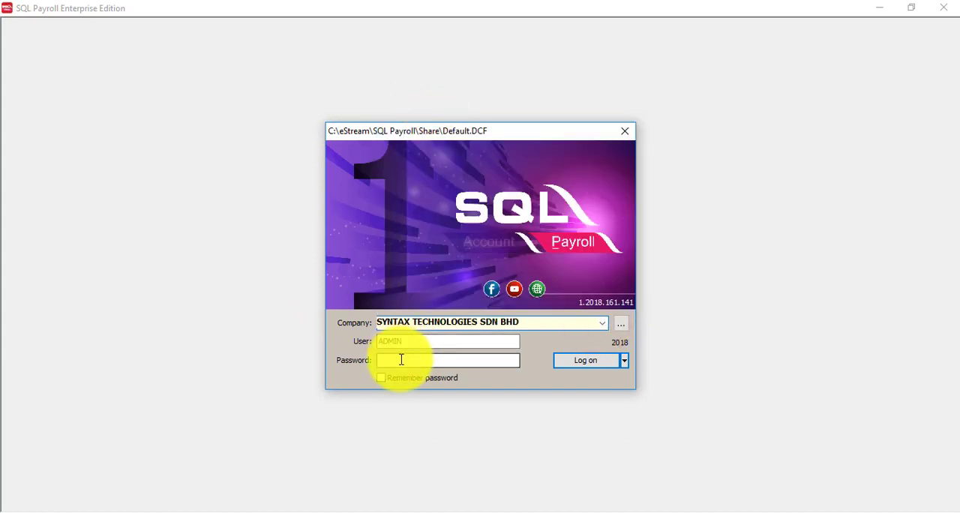
text(•)
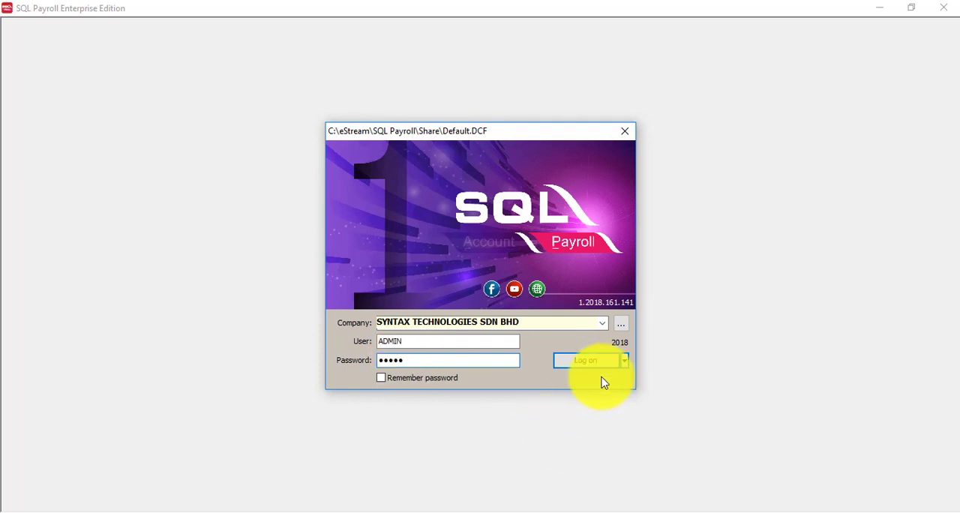
click(587, 360)
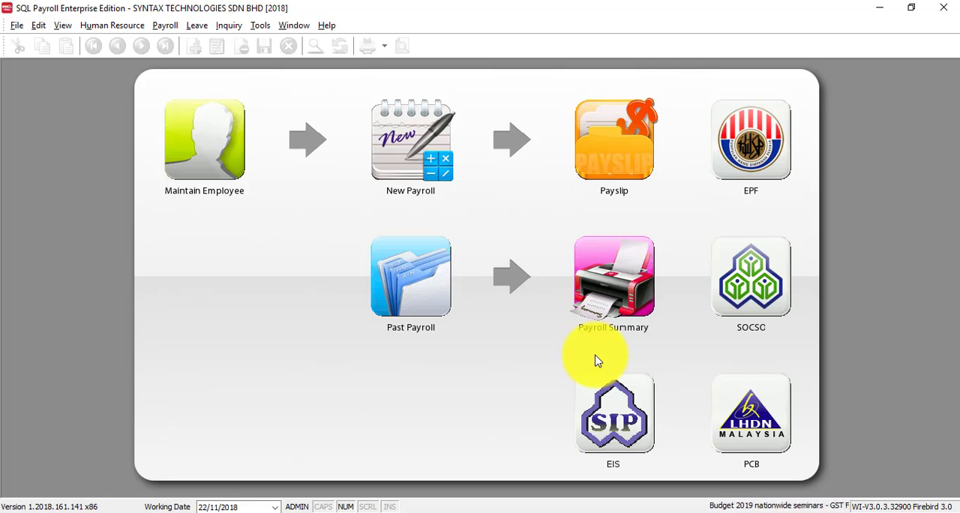
Enter test address lines 'ewqe' and 'd' in File > Company Profile and save
click(16, 25)
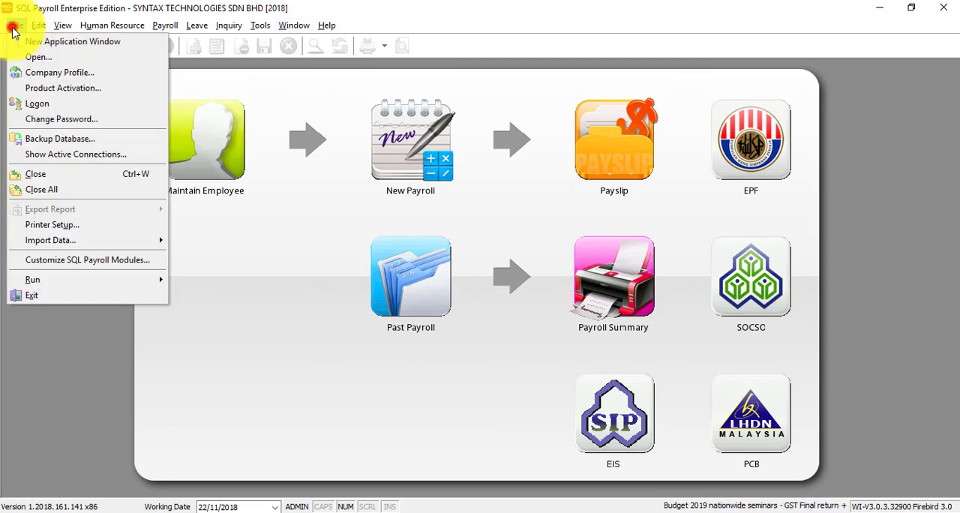
click(60, 72)
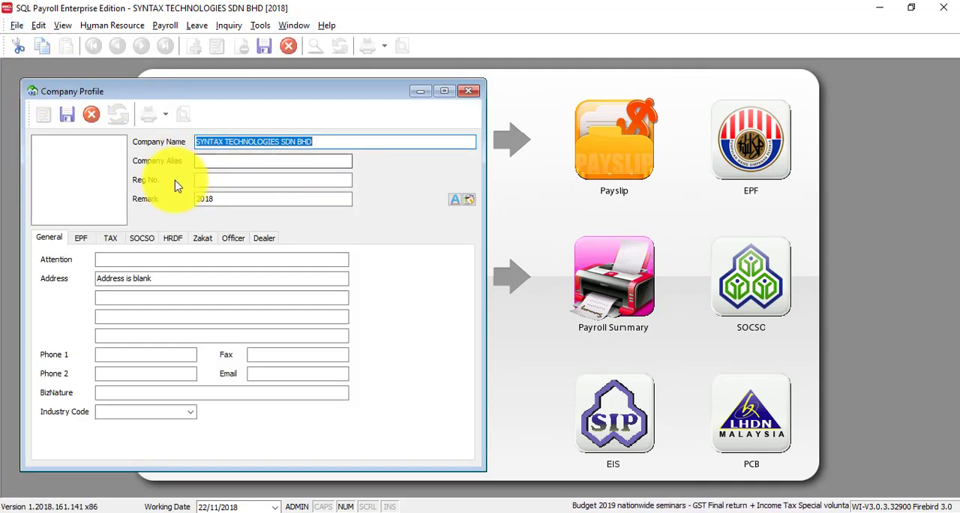
mouse_move(186, 323)
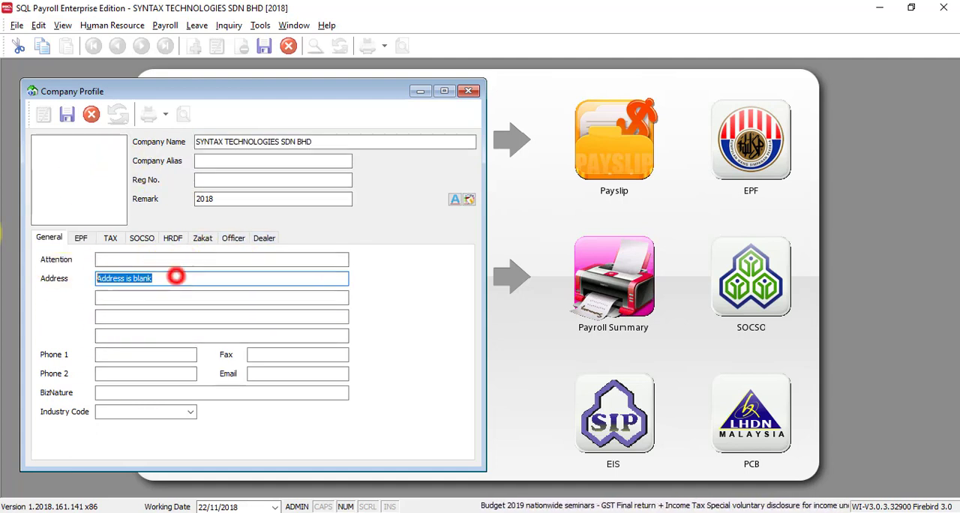
text(e'w'q'e)
click(222, 298)
text(d)
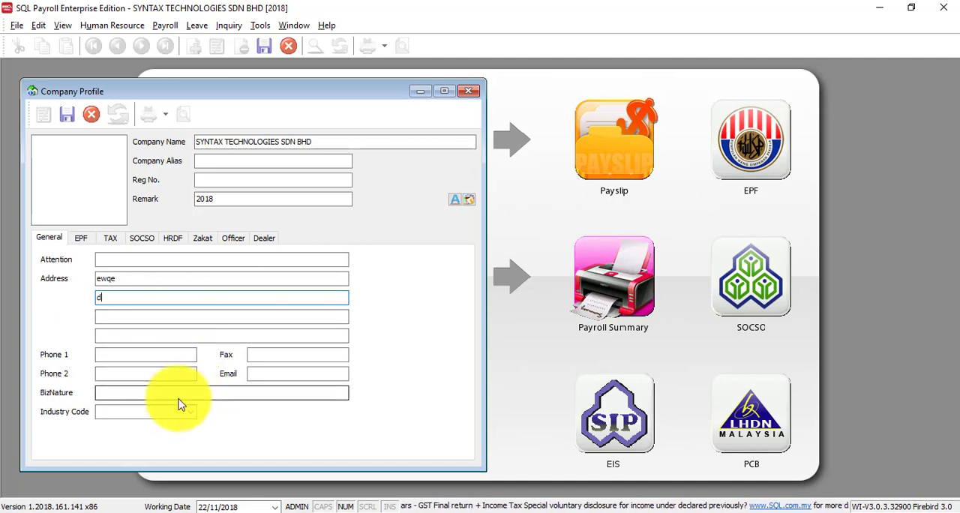
click(66, 114)
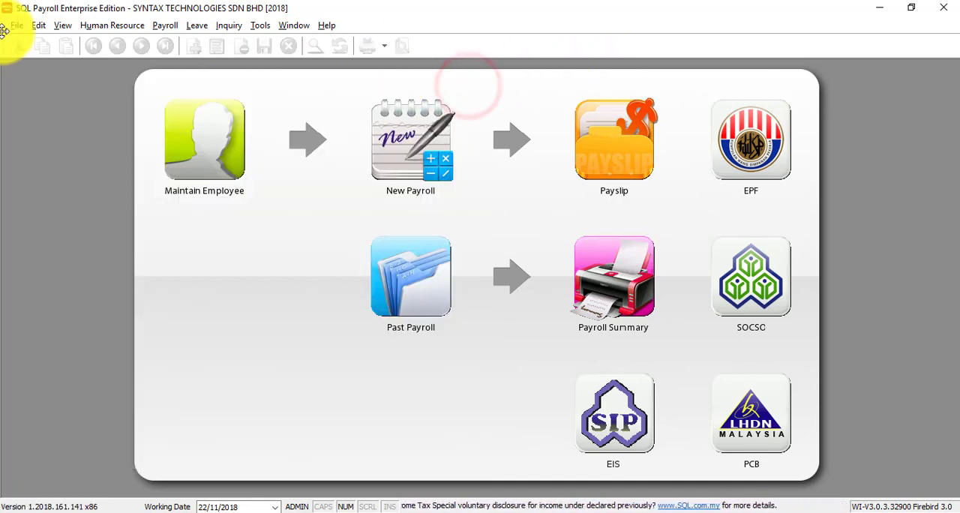
Generate the activation request preview from File > Product Activation
click(17, 25)
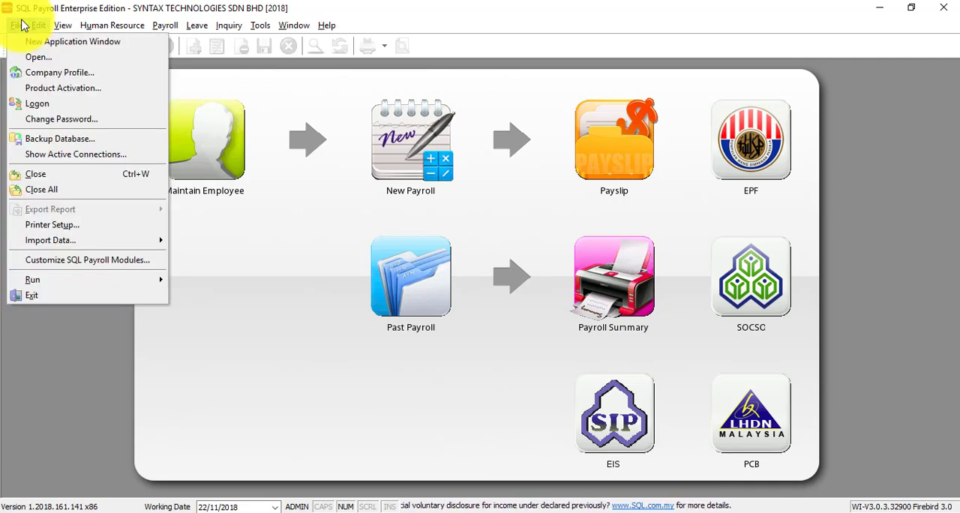
click(62, 87)
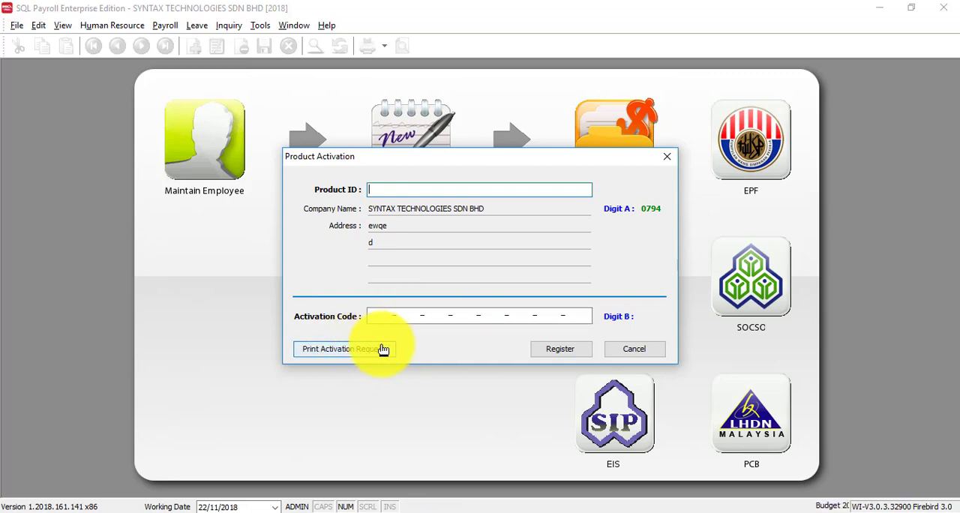
click(344, 348)
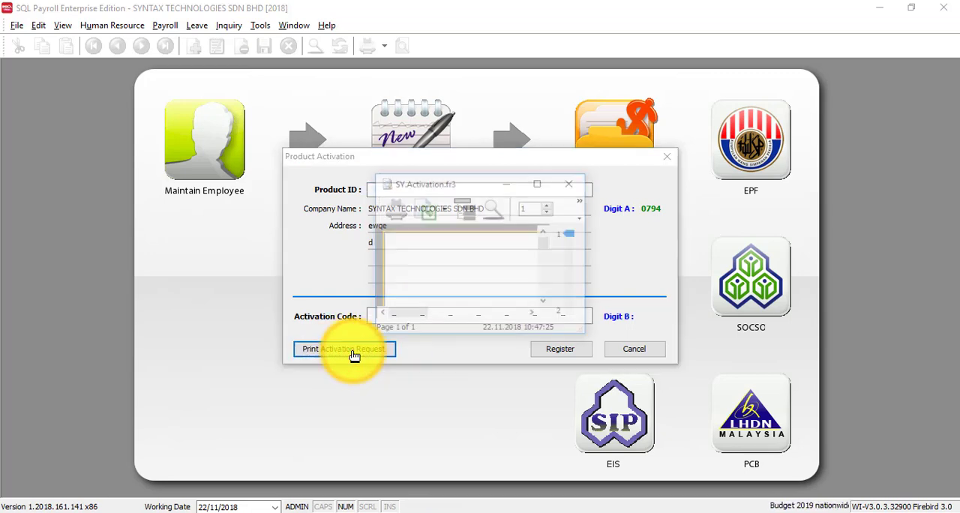
Maximise and scroll the Request For Activation Code preview, then list export formats
click(343, 348)
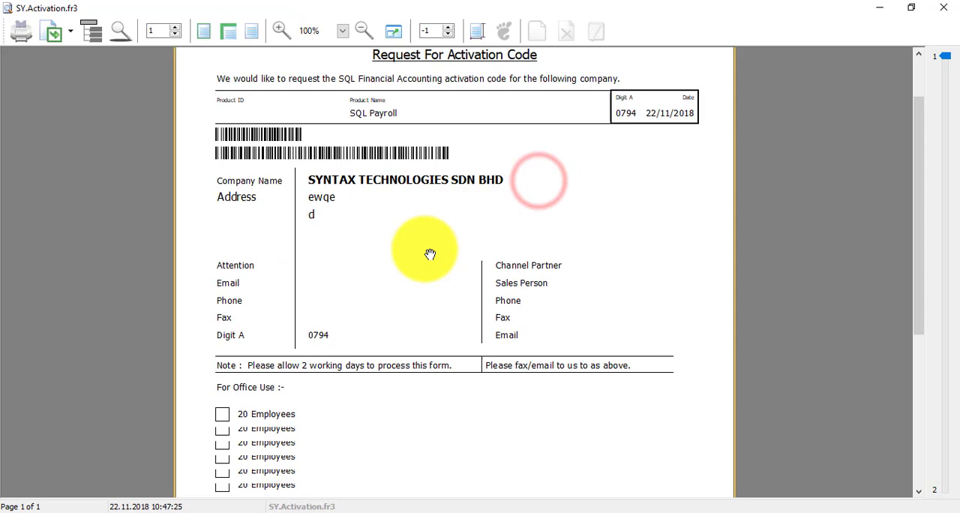
scroll(up, 3)
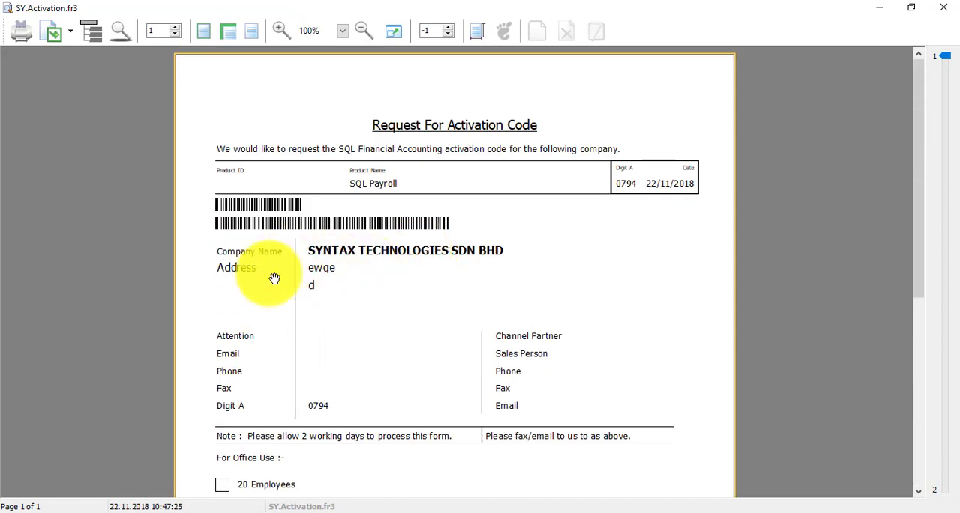
mouse_move(386, 312)
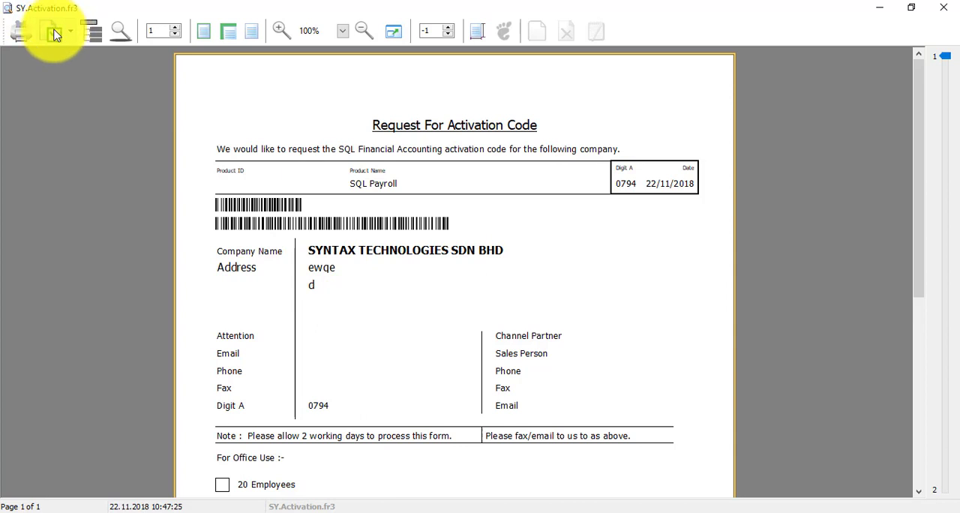
mouse_move(54, 30)
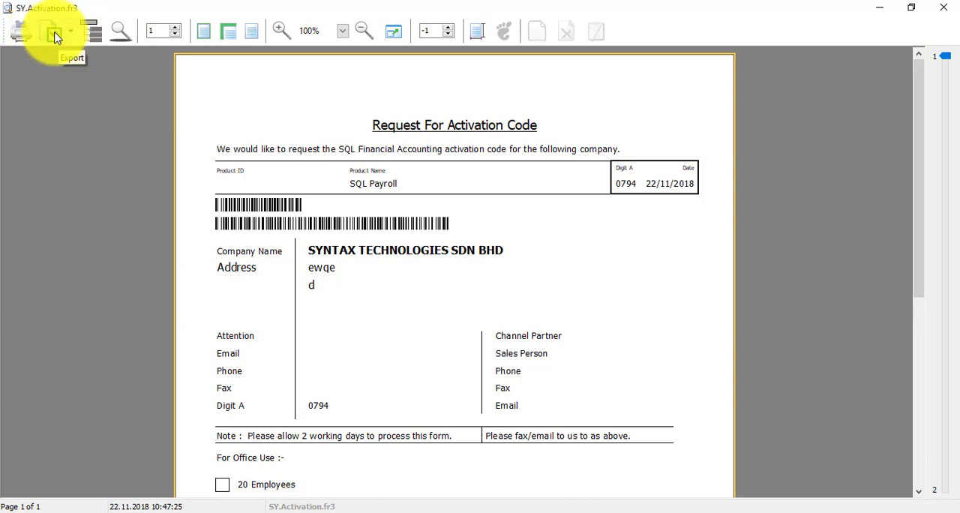
click(54, 30)
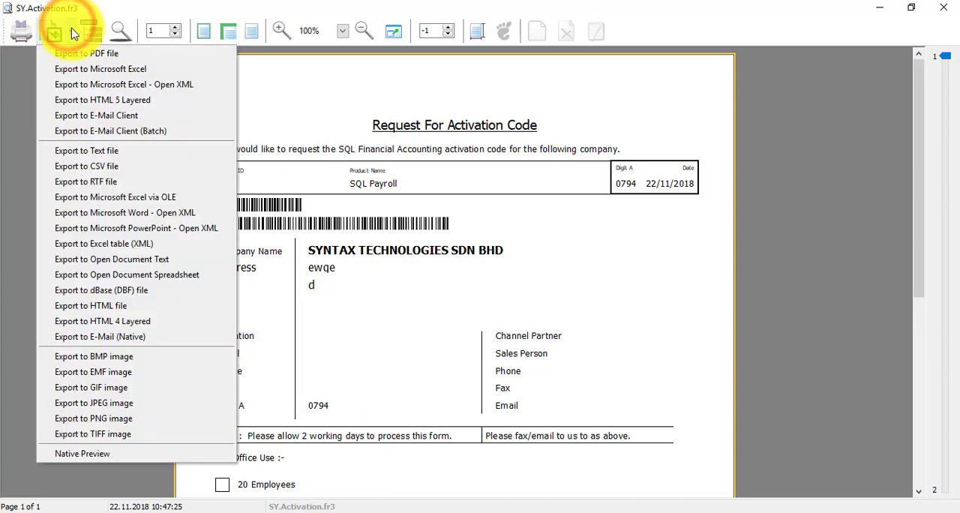
Export the request to PDF on the Desktop as 'SYNTAX SQL PAYROLL ACTIVATION REQUEST'
click(86, 53)
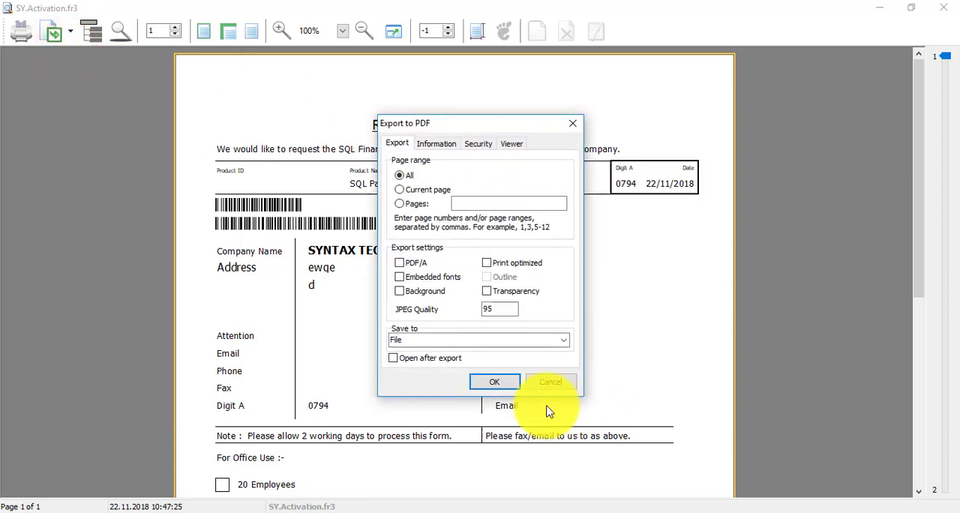
click(494, 380)
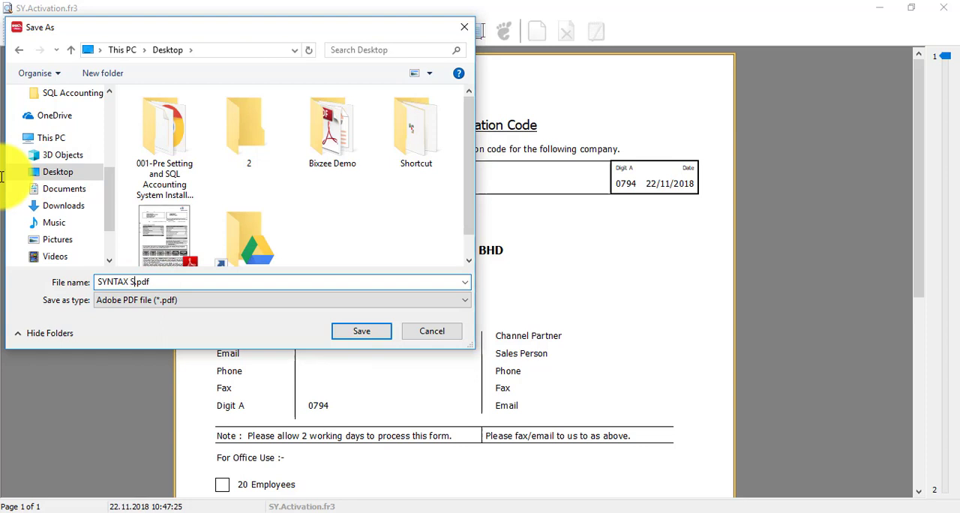
text(QL PAYROLL)
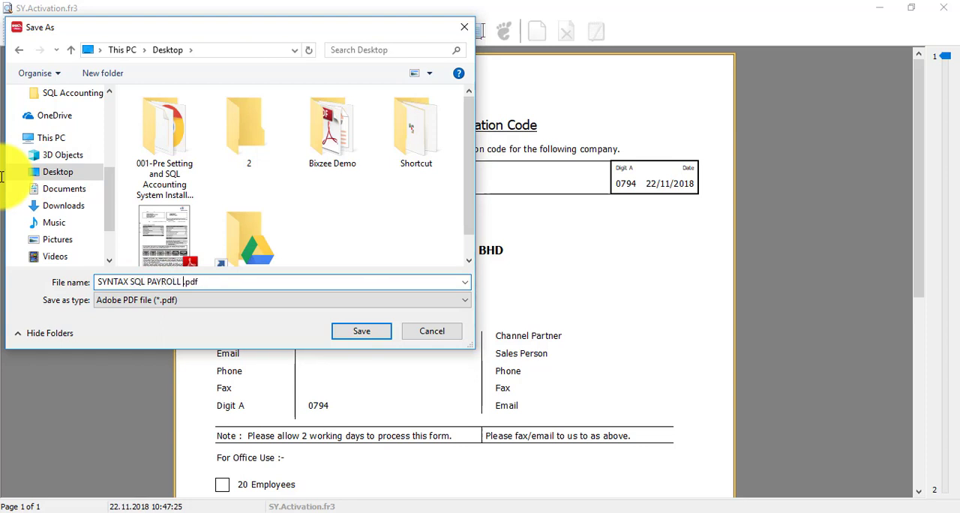
text(ACTIVA)
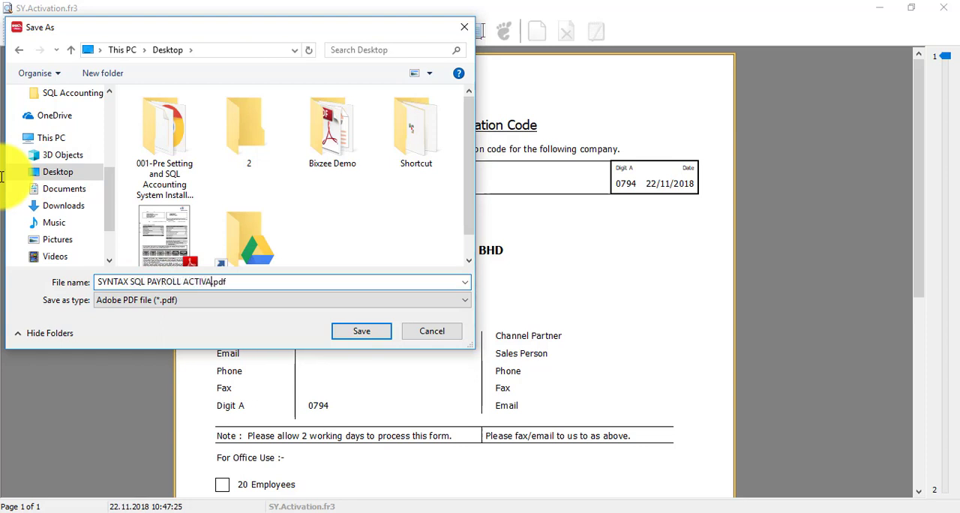
text(TION REQUE)
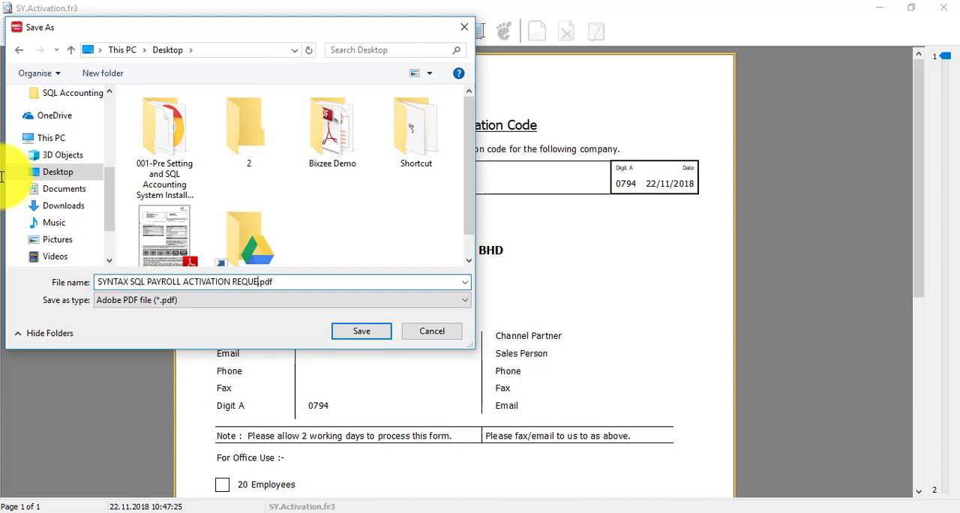
click(361, 331)
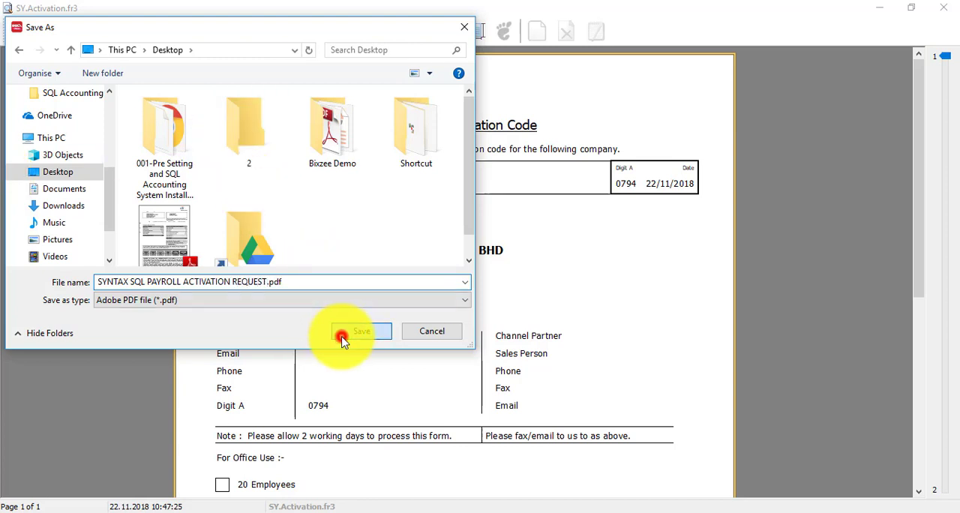
click(361, 330)
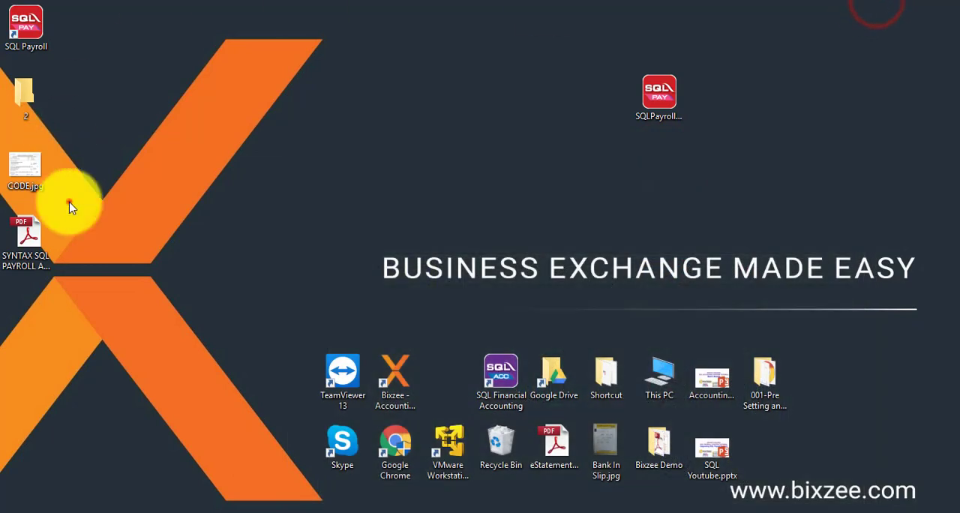
Move the SYNTAX SQL PAYROLL ACTIVATION REQUEST.pdf icon to a new desktop spot and double-click it
drag(24, 240, 446, 112)
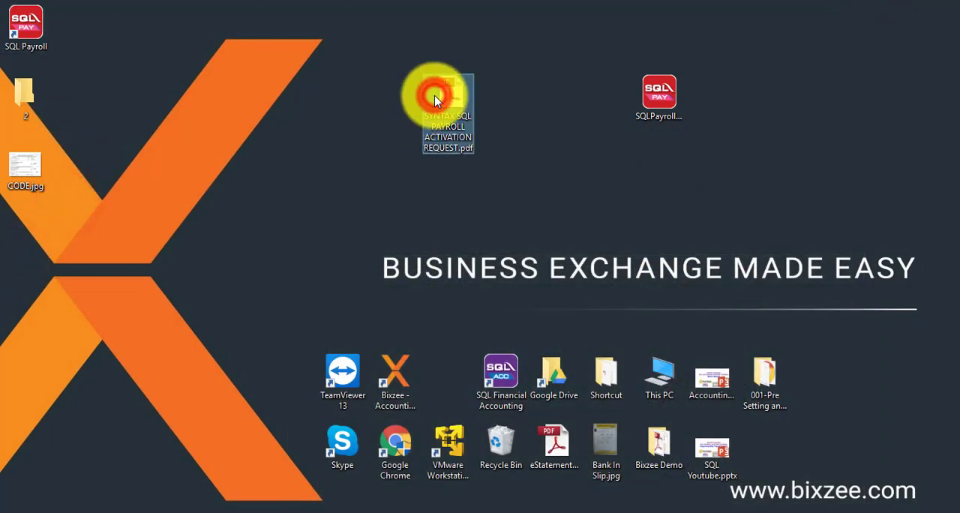
double_click(448, 112)
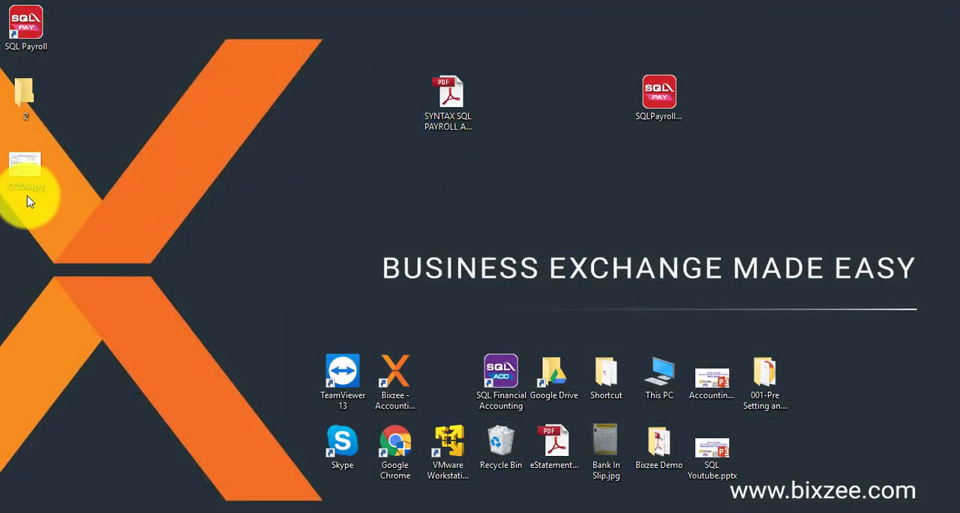
mouse_move(573, 203)
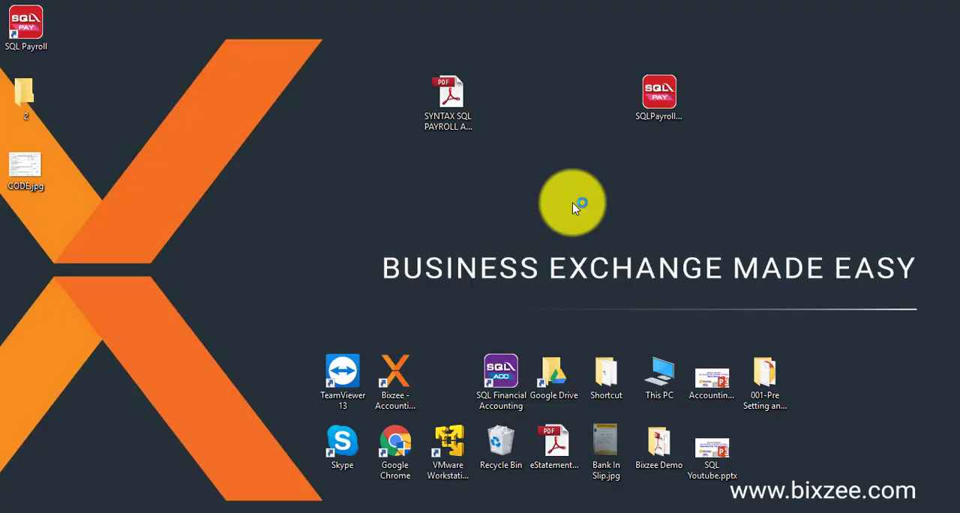
Open CODE.jpg from the desktop in Photos to view the Activation Code Reply Form
double_click(24, 162)
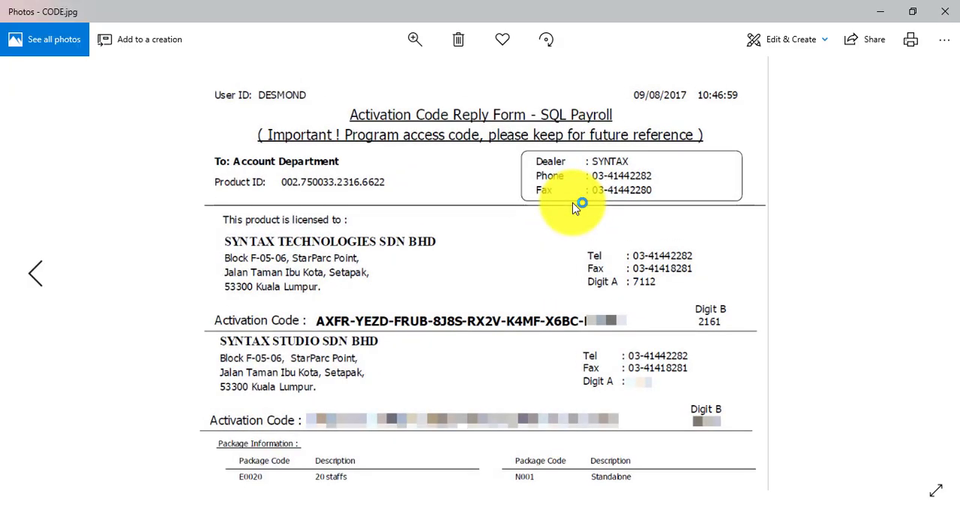
mouse_move(367, 224)
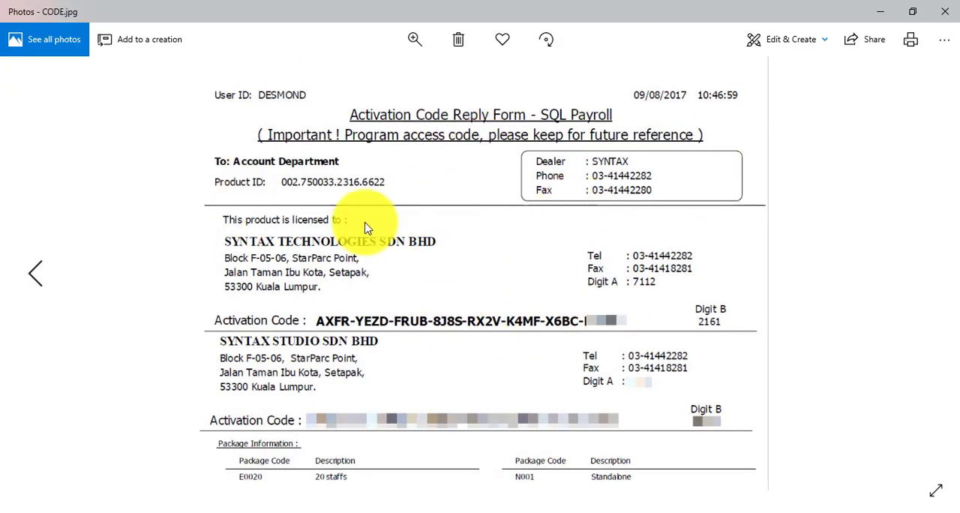
mouse_move(593, 180)
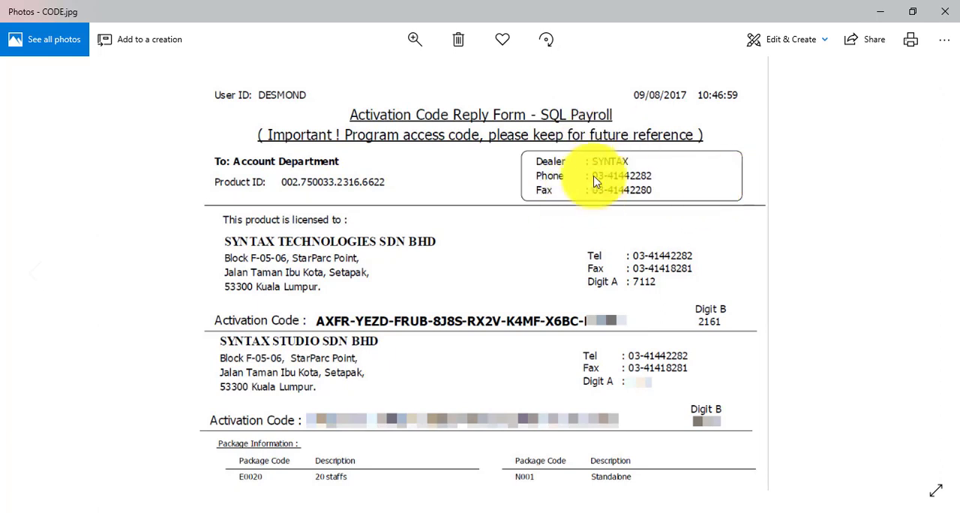
mouse_move(296, 292)
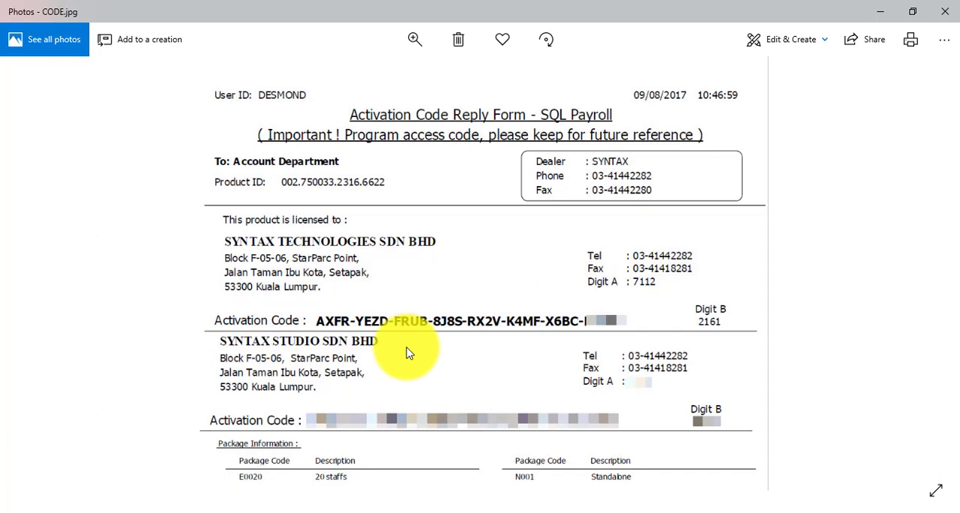
mouse_move(299, 273)
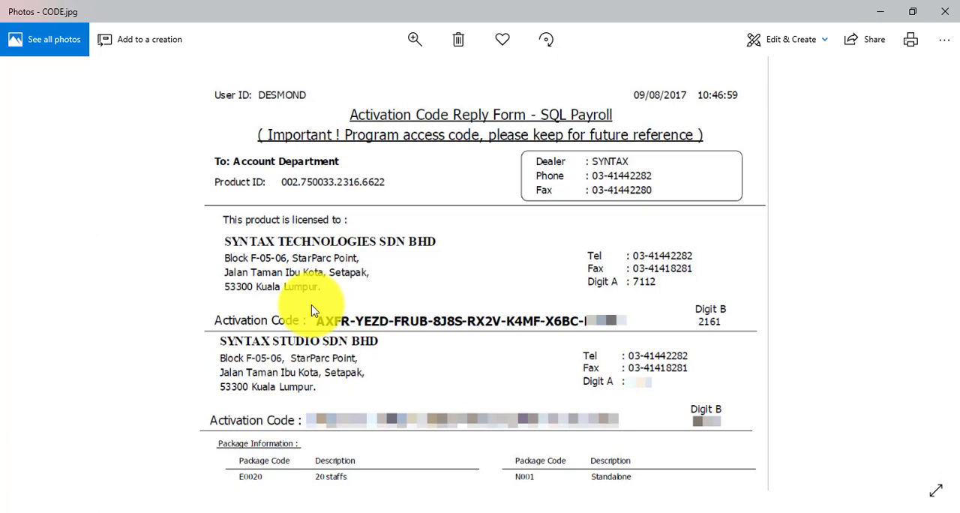
mouse_move(379, 71)
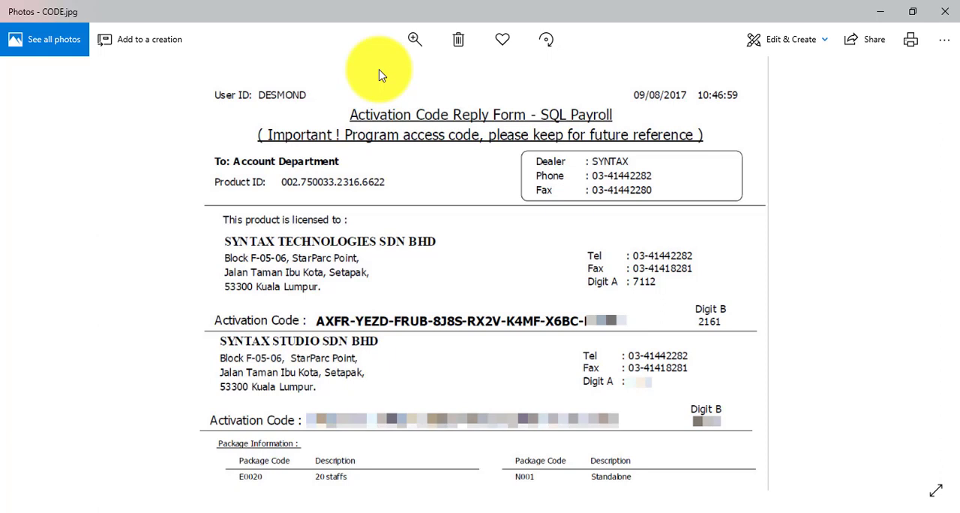
mouse_move(632, 298)
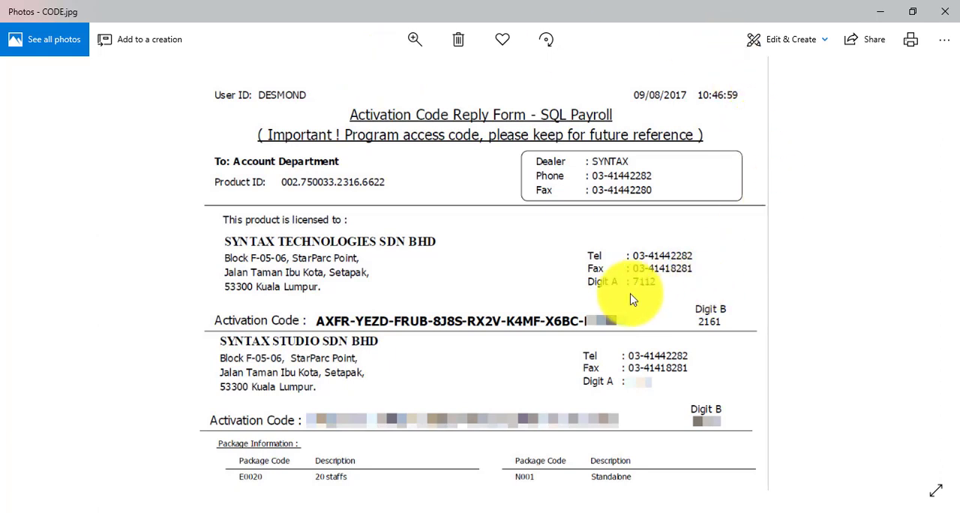
mouse_move(465, 326)
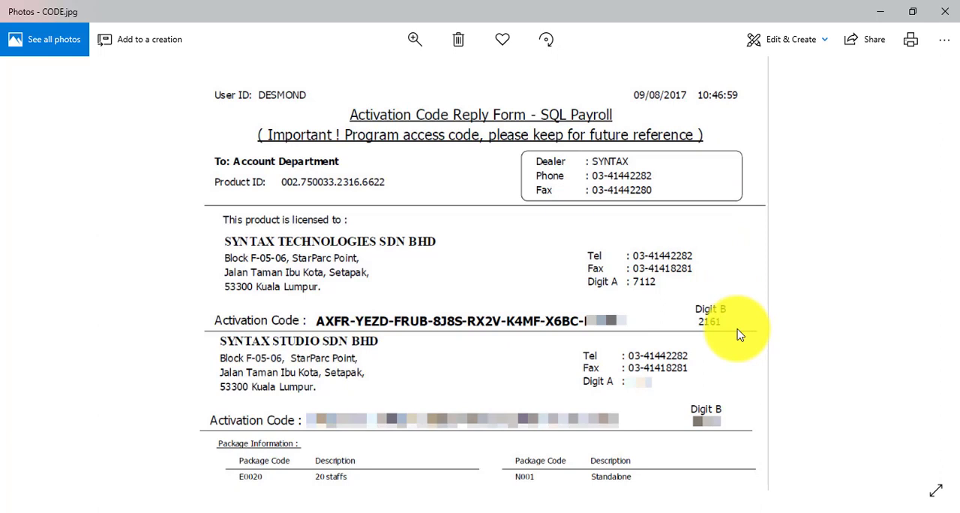
mouse_move(284, 184)
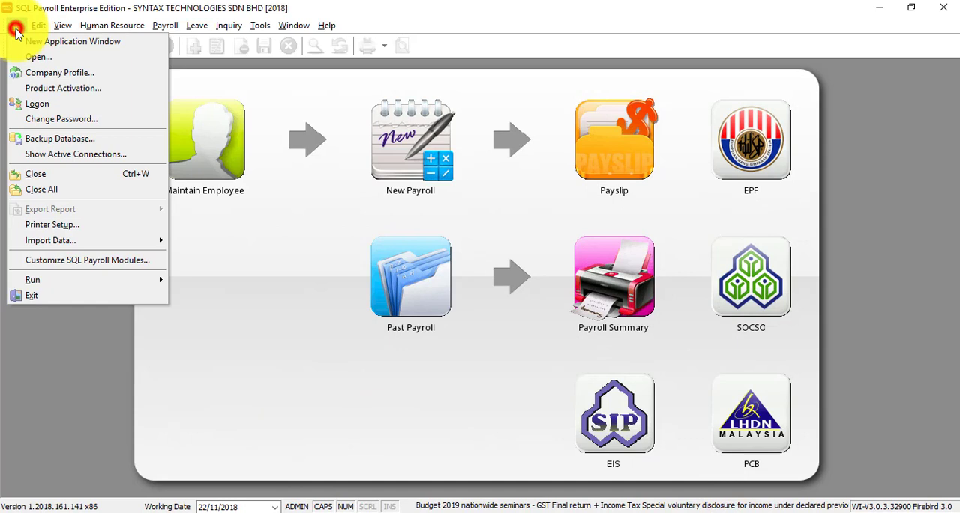
mouse_move(64, 138)
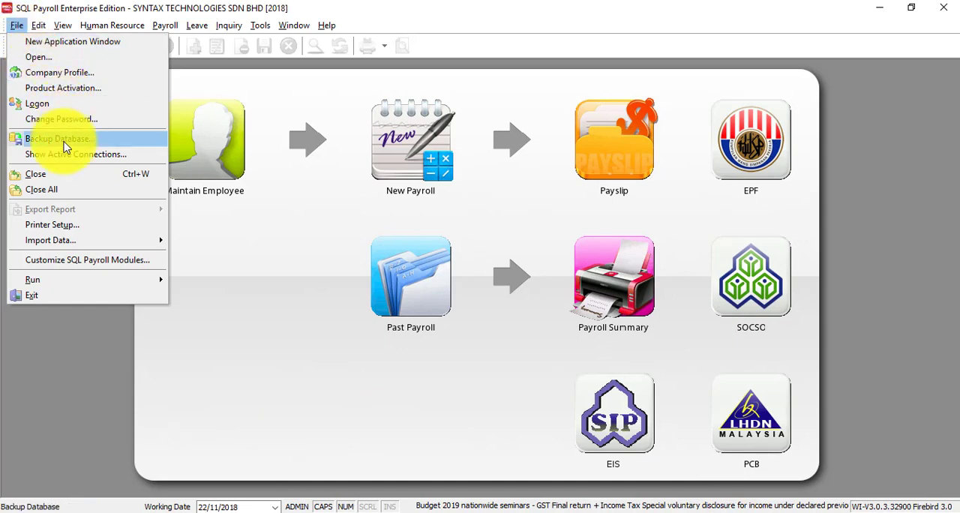
Choose Product Activation... from the File menu to reopen the activation form
click(62, 88)
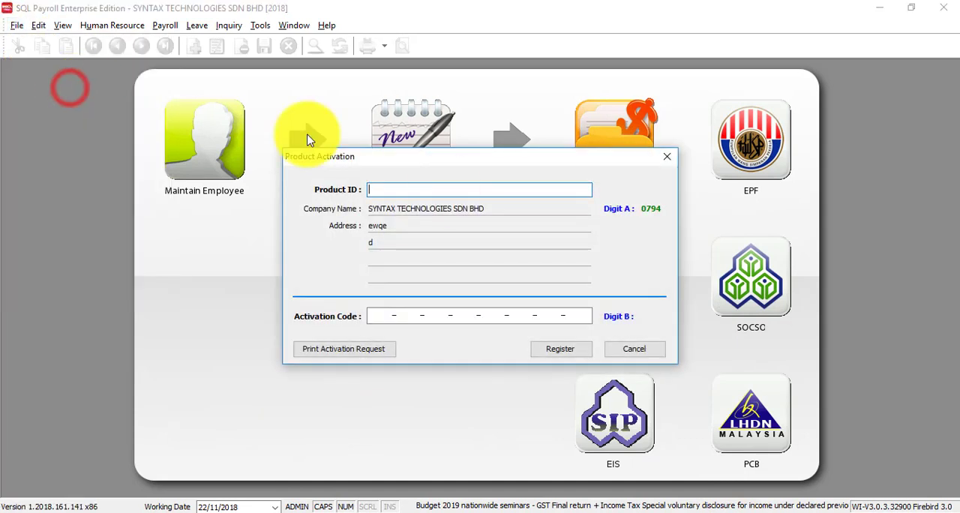
mouse_move(439, 210)
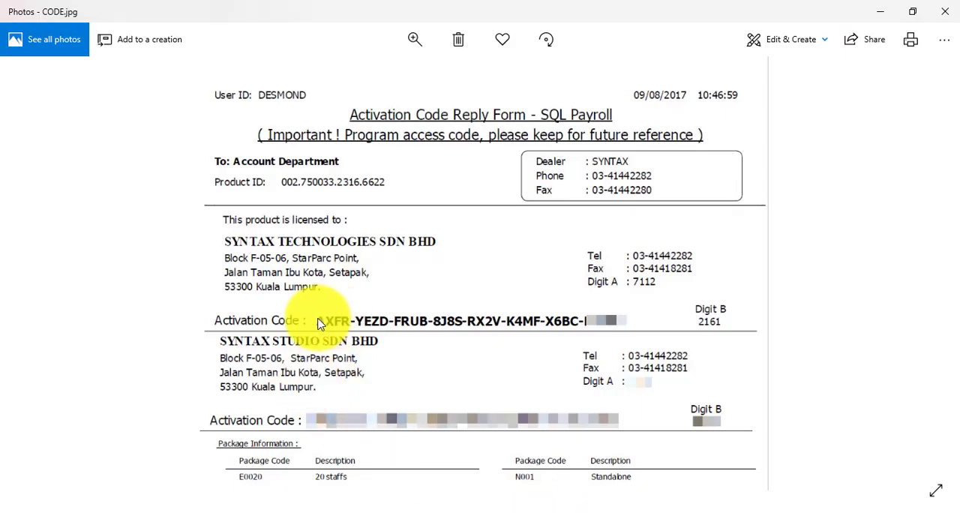
mouse_move(724, 502)
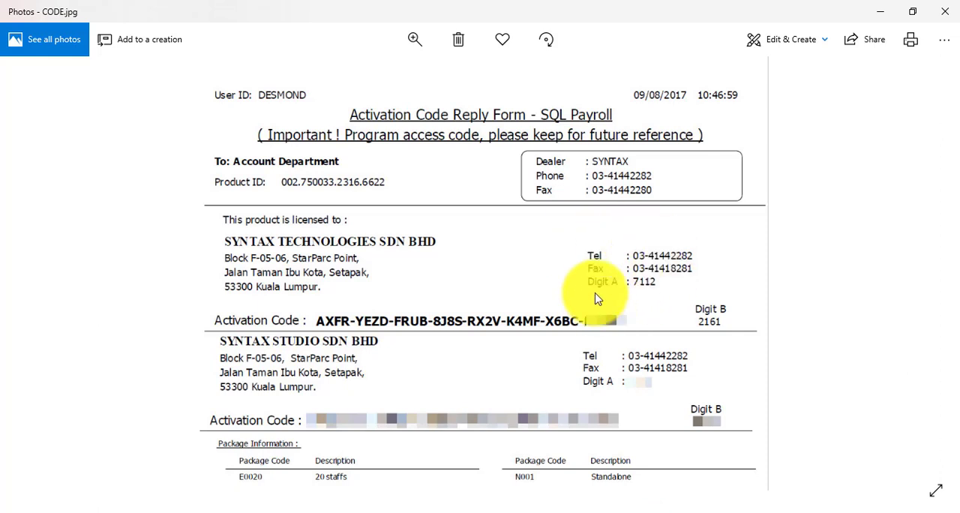
mouse_move(637, 300)
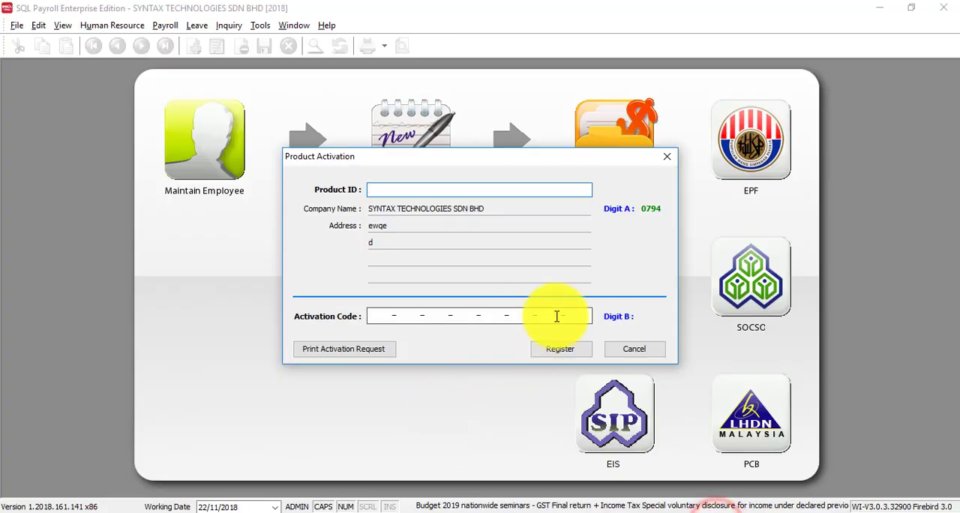
Cancel Product Activation and open File > Company Profile for SYNTAX TECHNOLOGIES SDN BHD
click(634, 348)
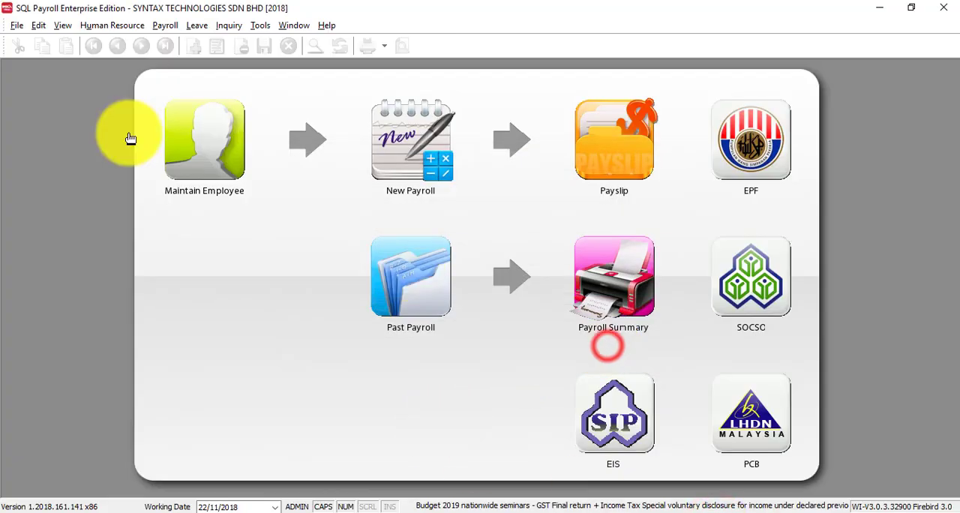
click(16, 24)
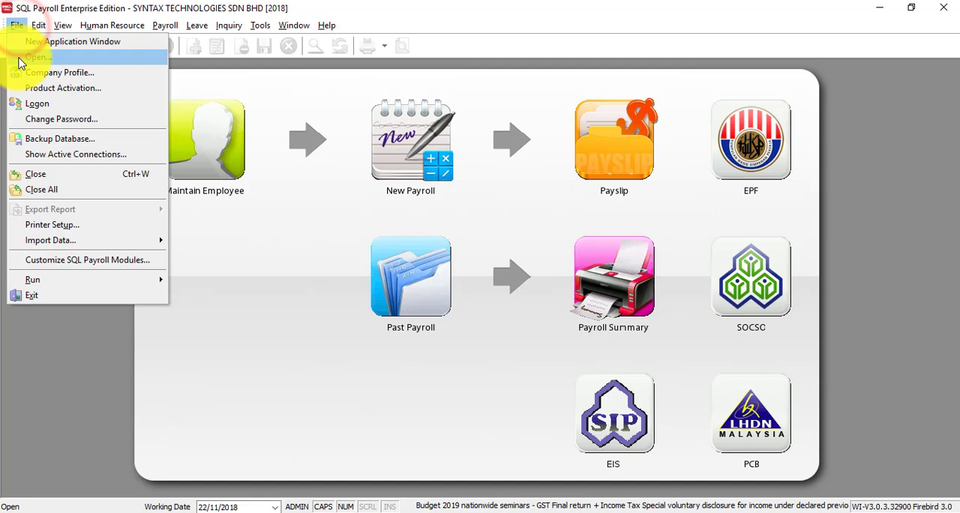
click(60, 72)
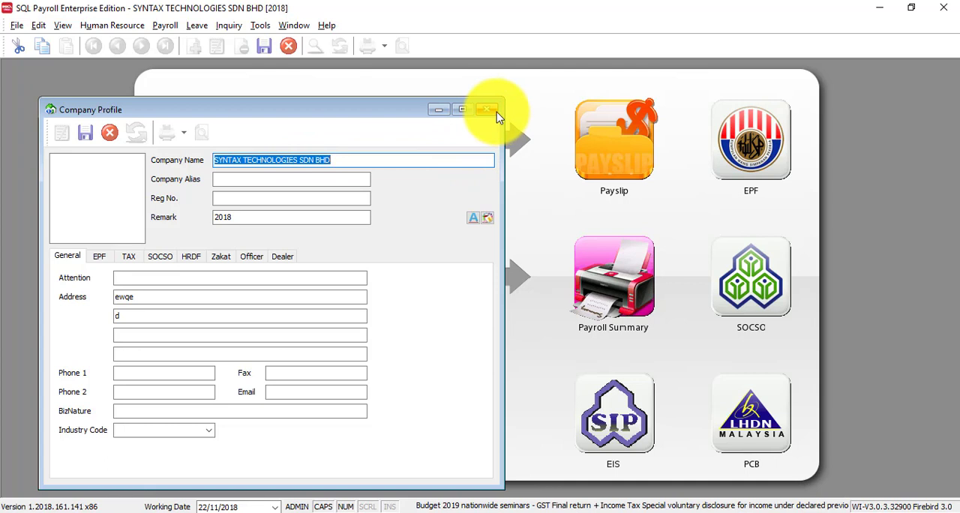
mouse_move(488, 110)
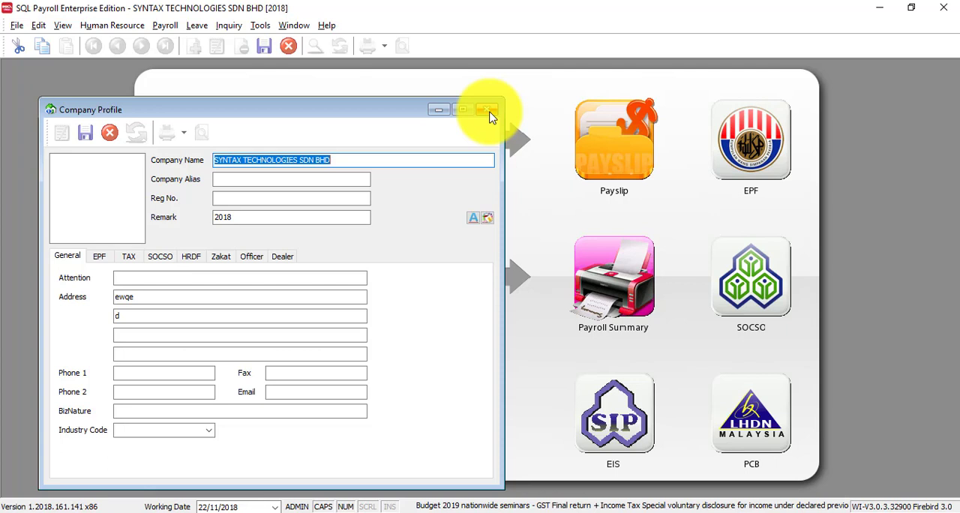
mouse_move(727, 356)
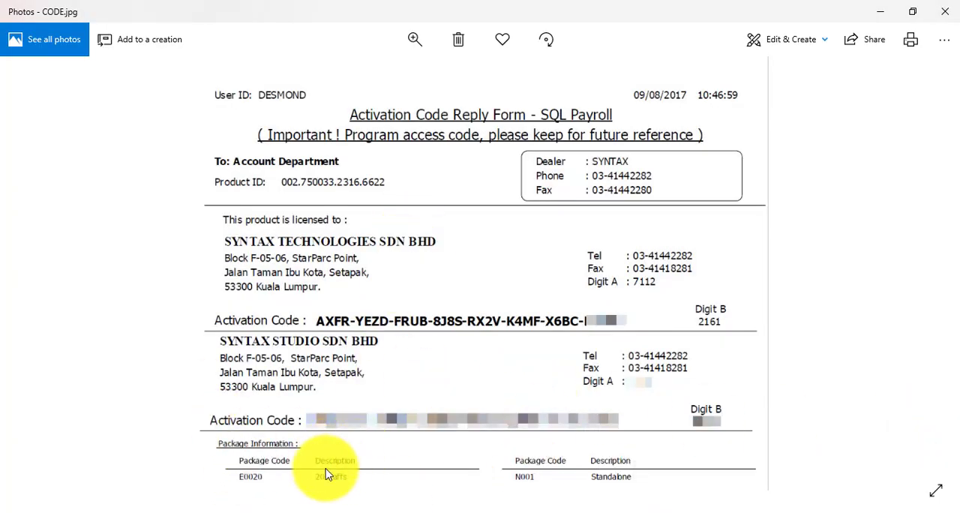
mouse_move(332, 485)
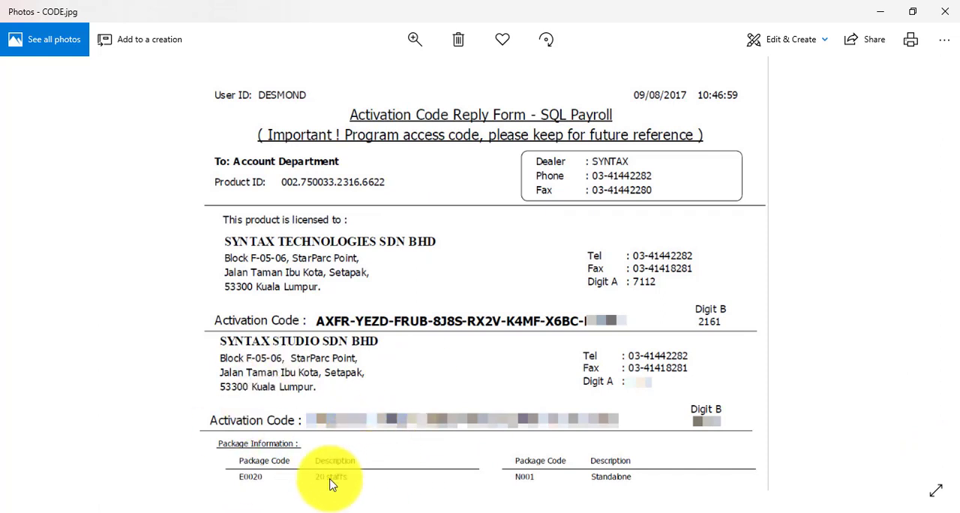
mouse_move(315, 487)
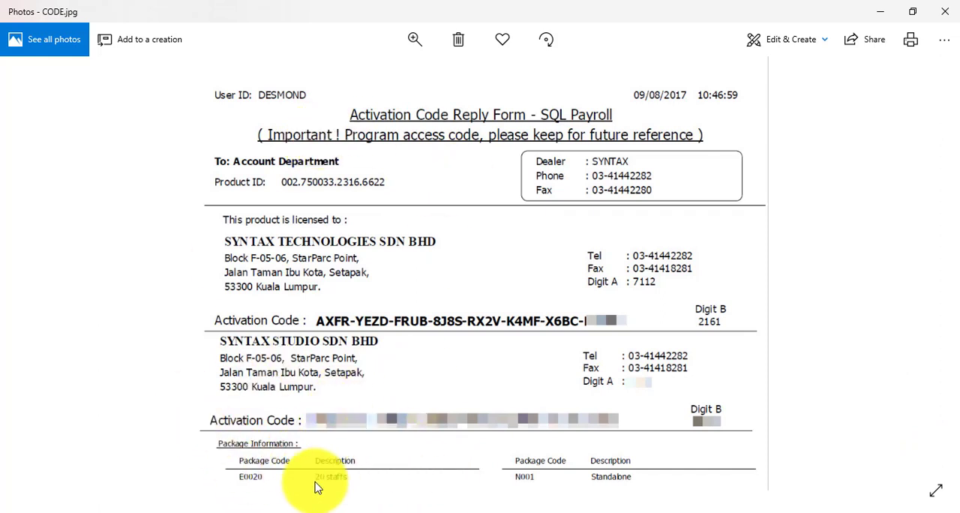
mouse_move(589, 497)
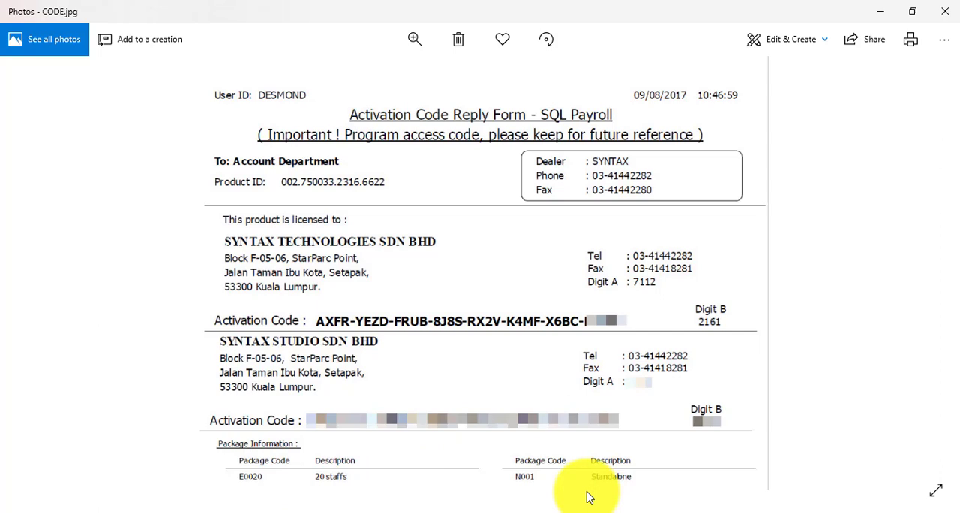
mouse_move(619, 458)
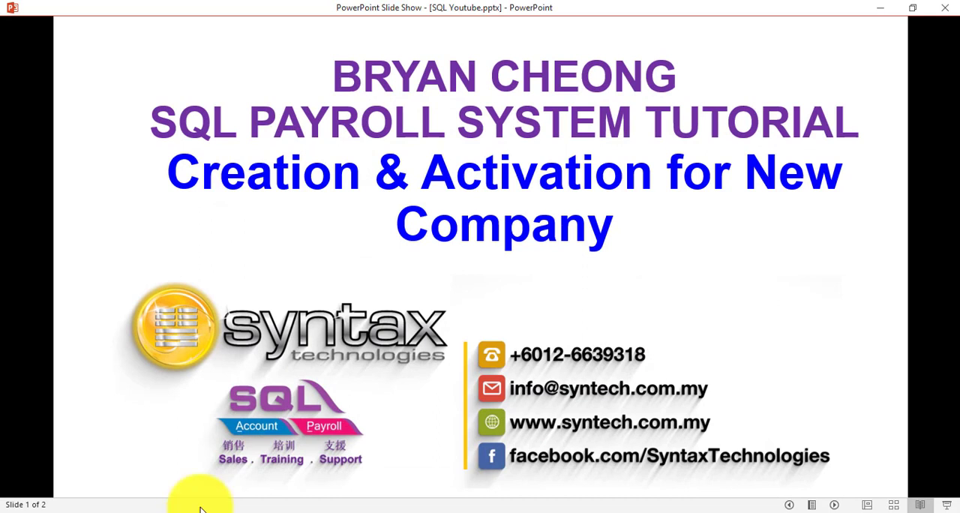
mouse_move(367, 334)
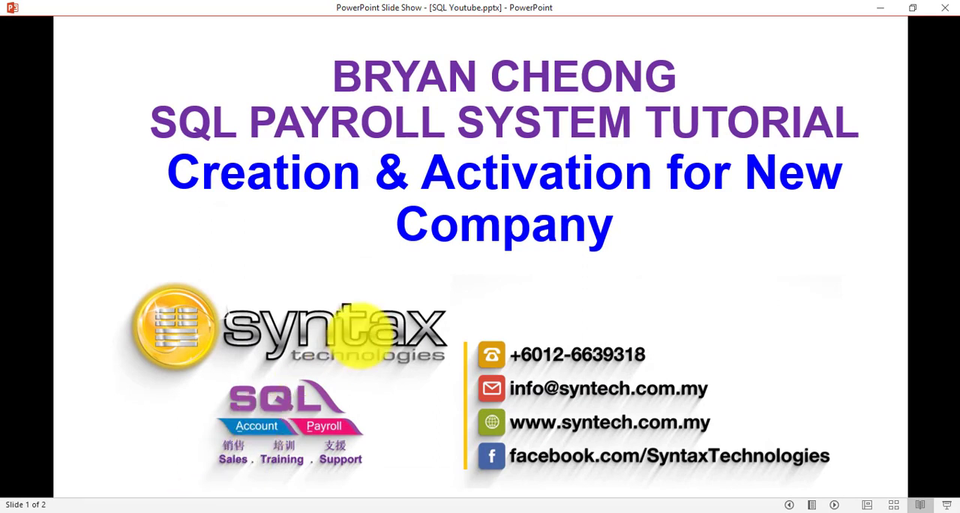